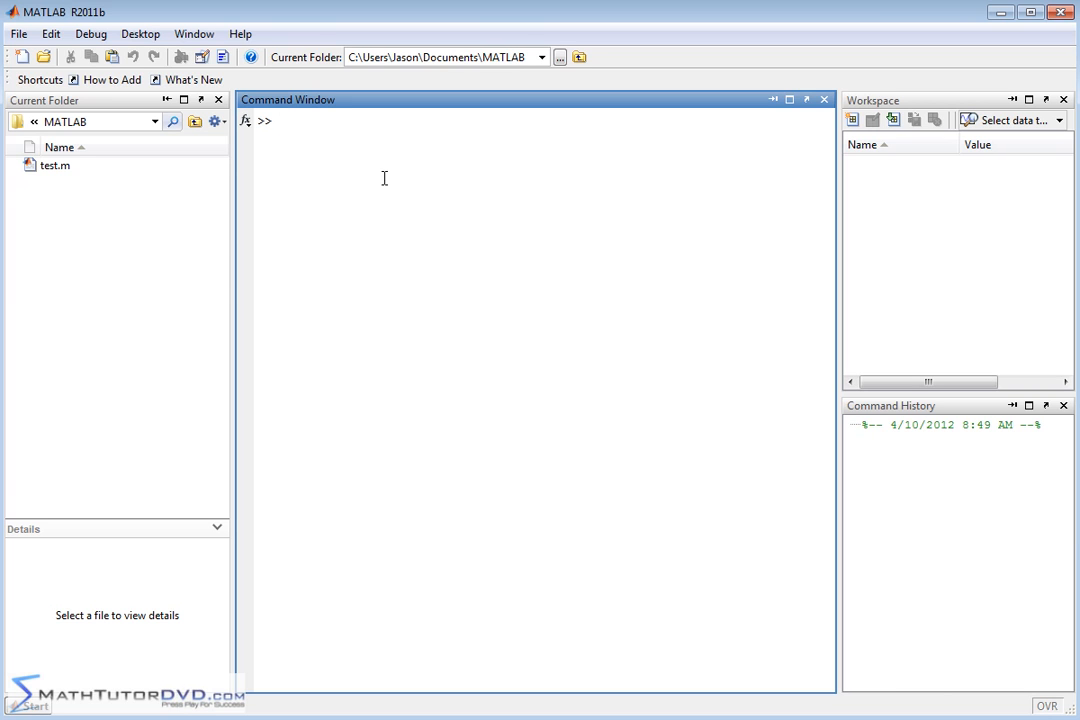
- Type the definition jason=inline('x^2','x') for the function jason(x) = x^2
type("limit")
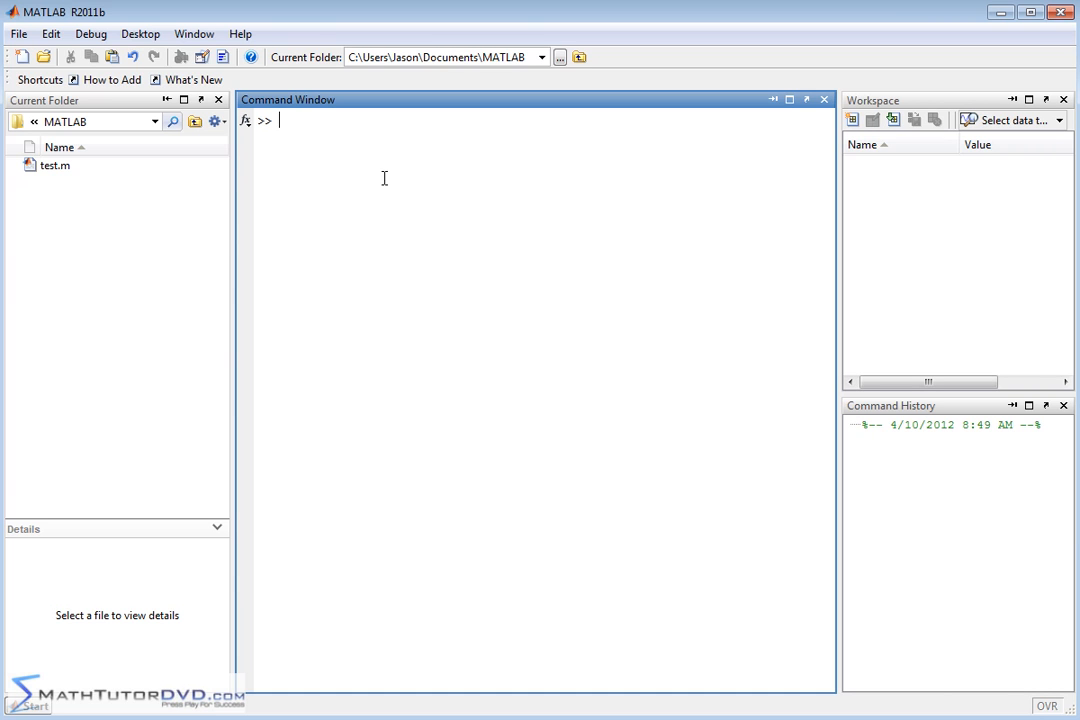
type("jason")
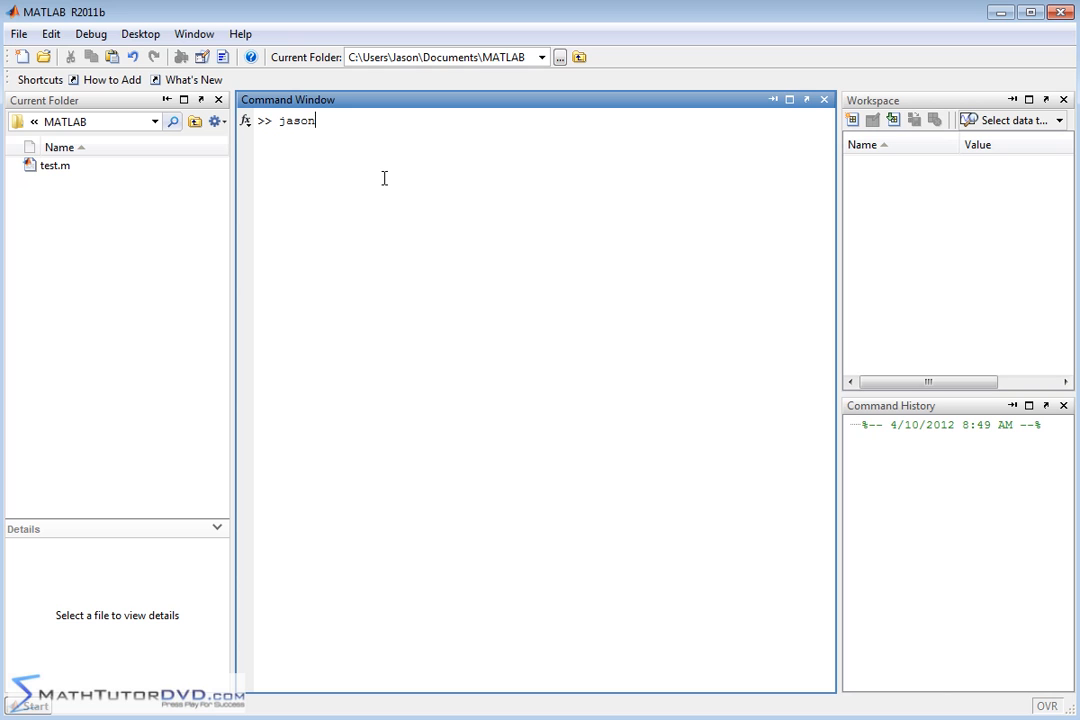
type("=in")
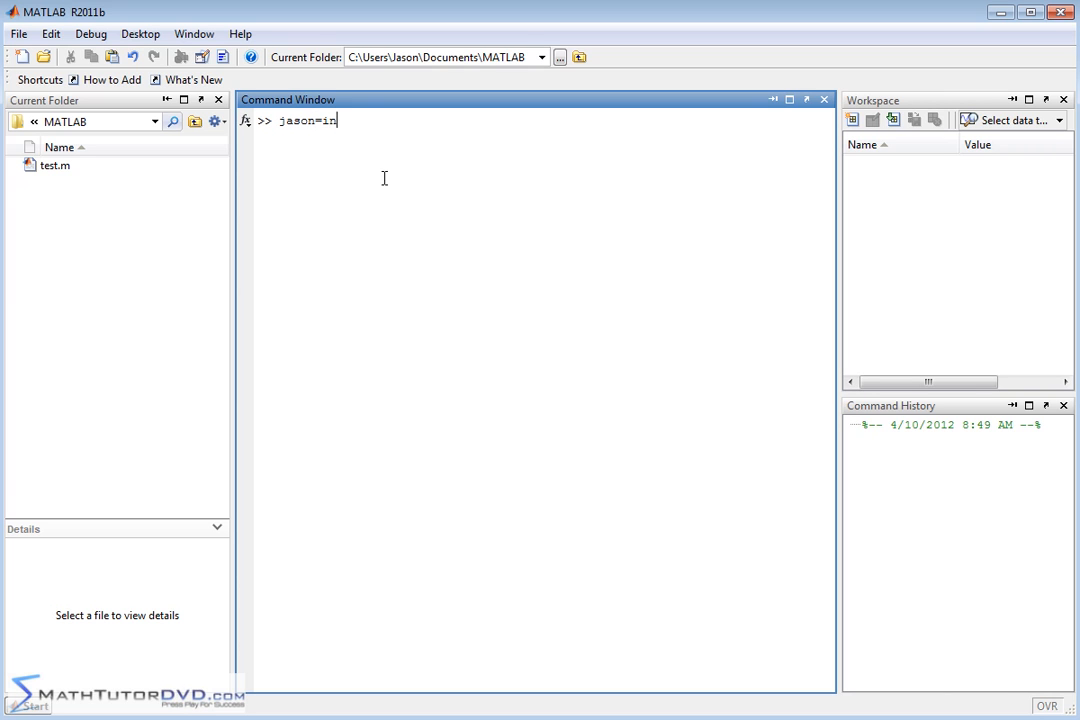
type("line('")
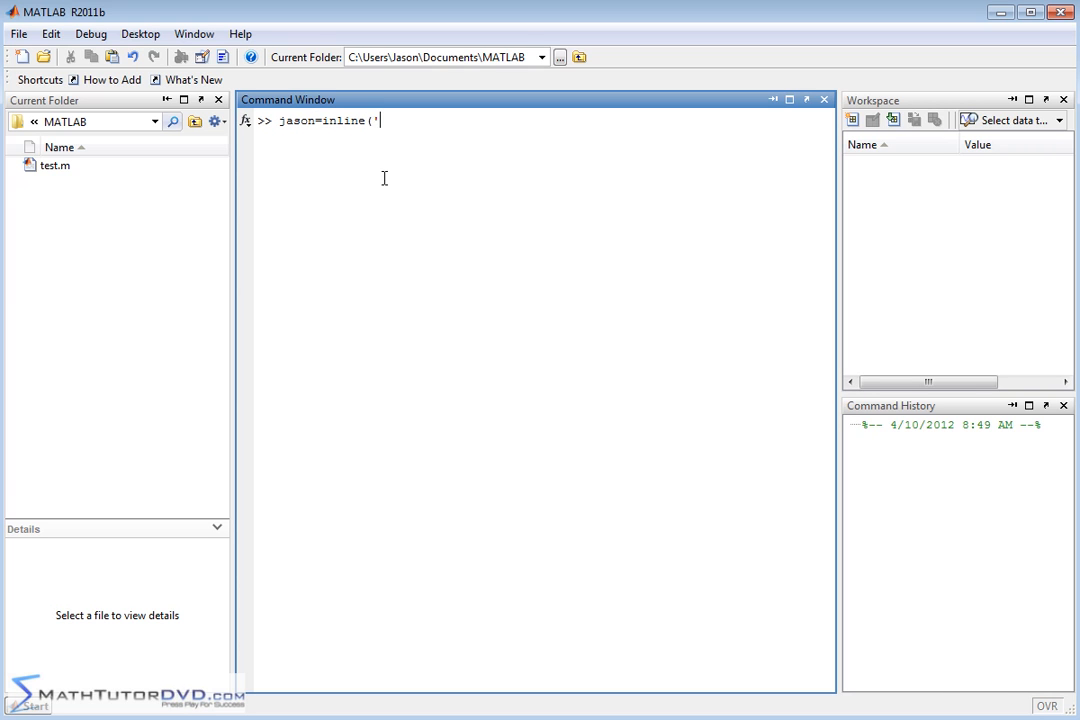
type("x^")
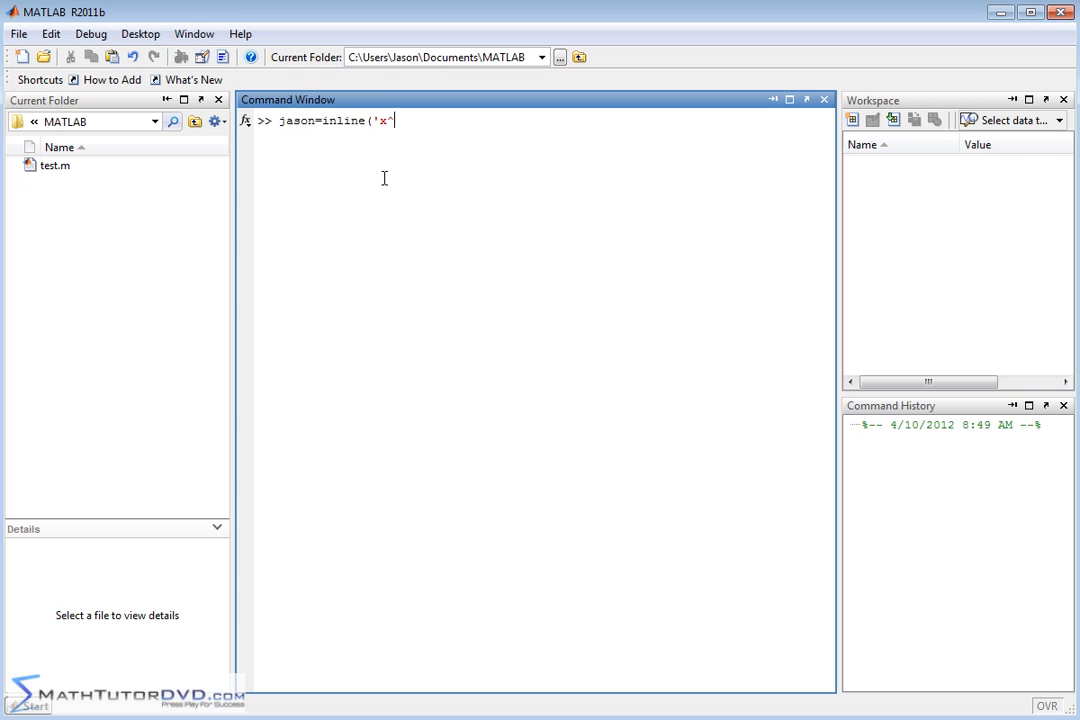
type("2','x")
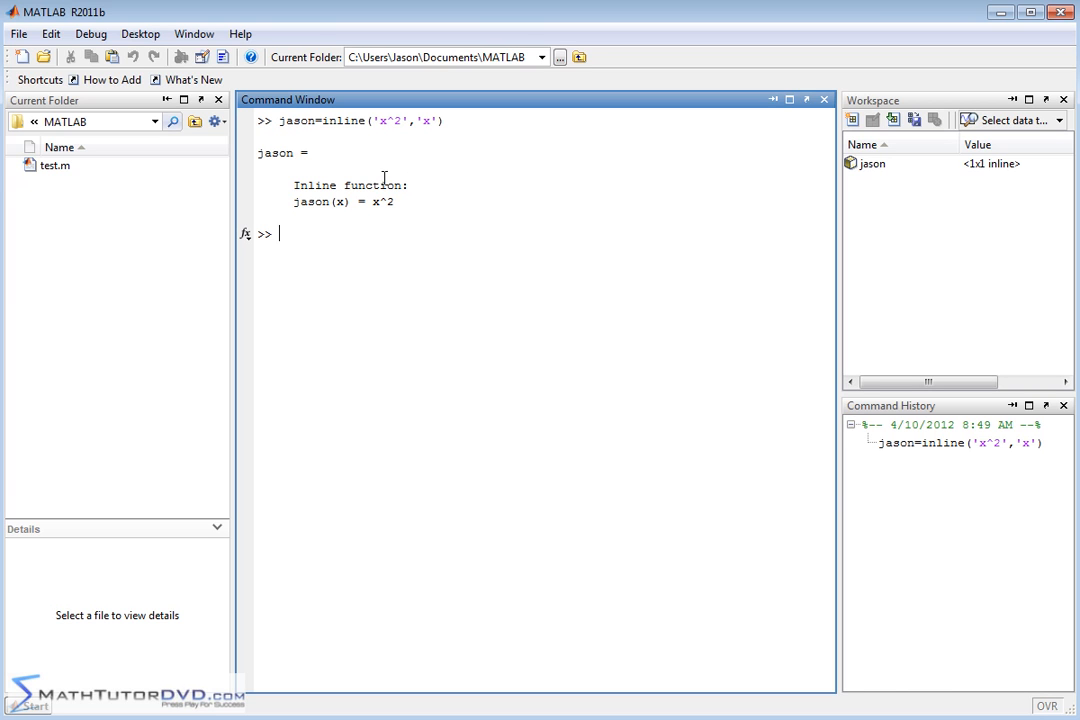
mouse_move(293, 237)
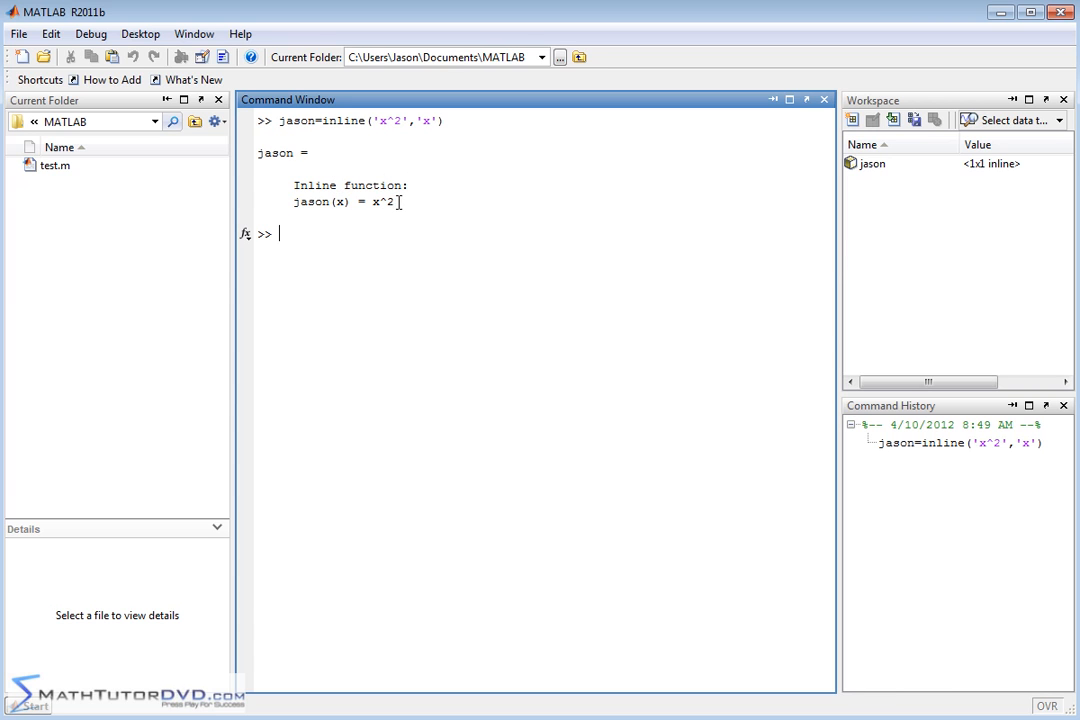
mouse_move(543, 352)
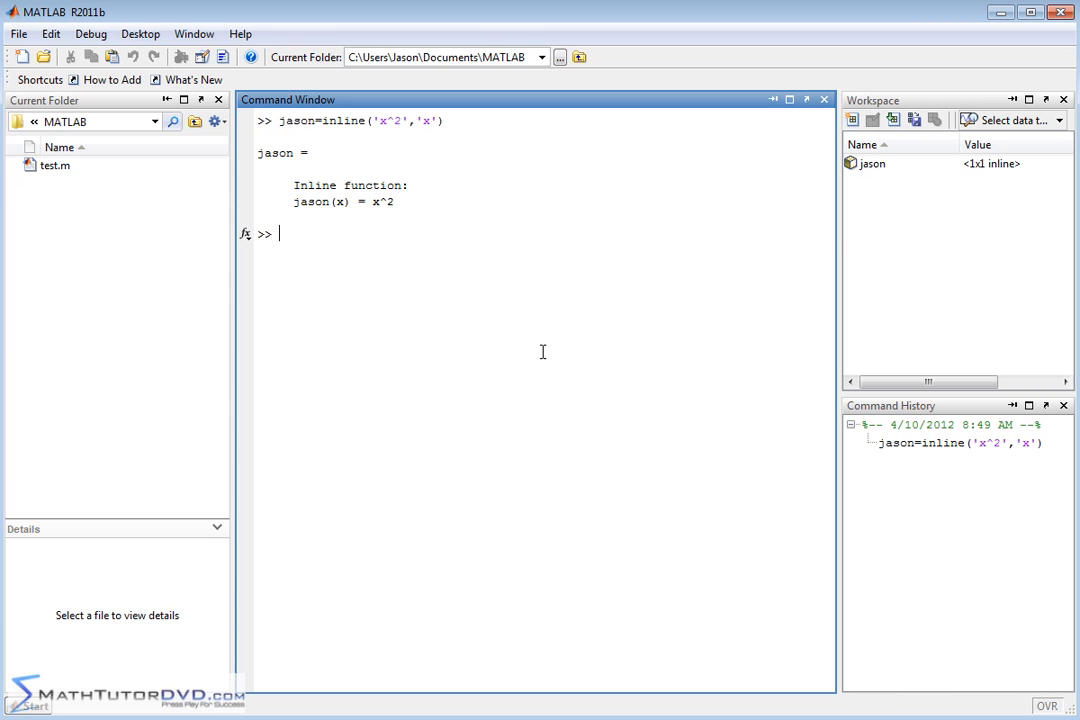
- Declare x as a symbolic variable with syms x
type("sysm")
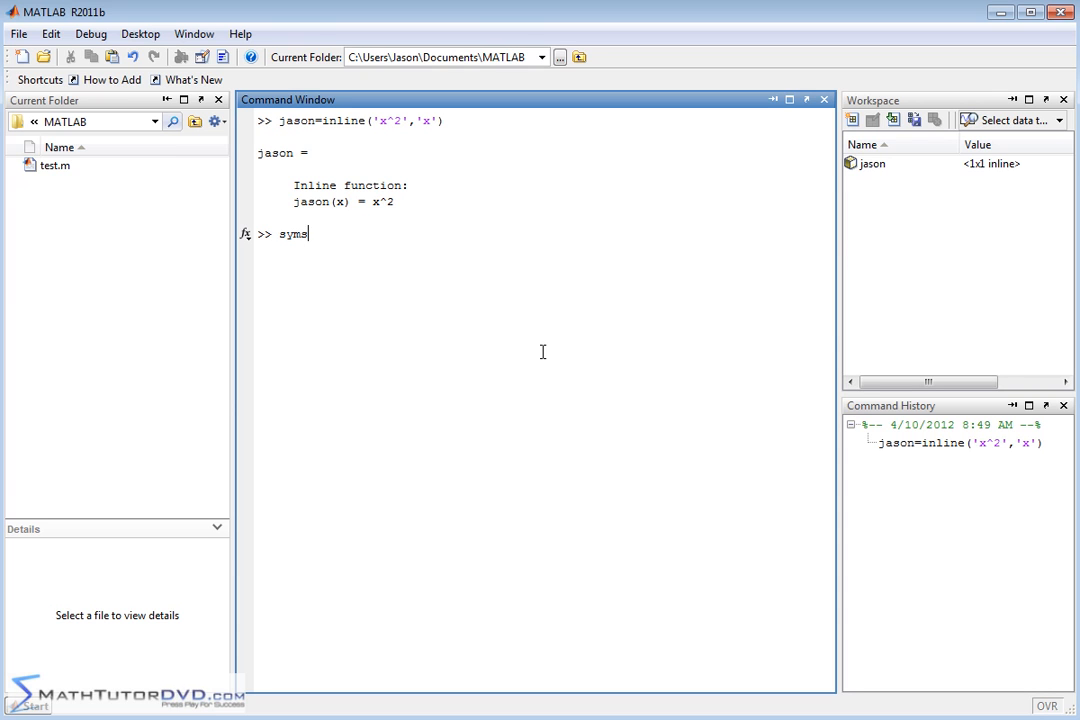
key("Return")
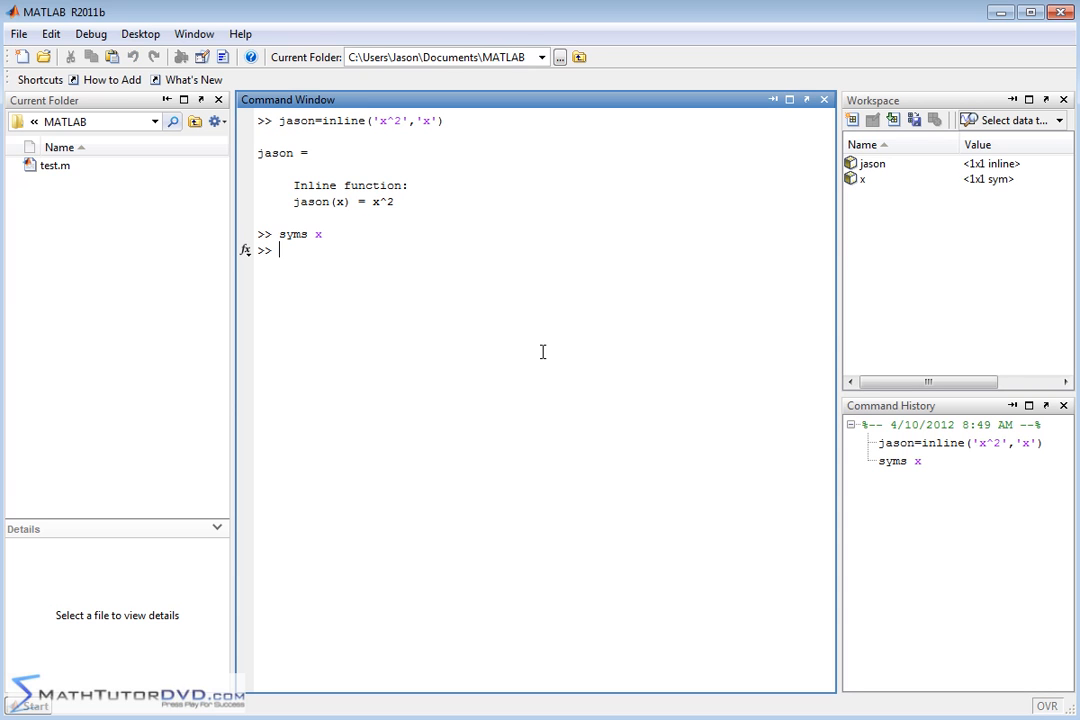
mouse_move(870, 175)
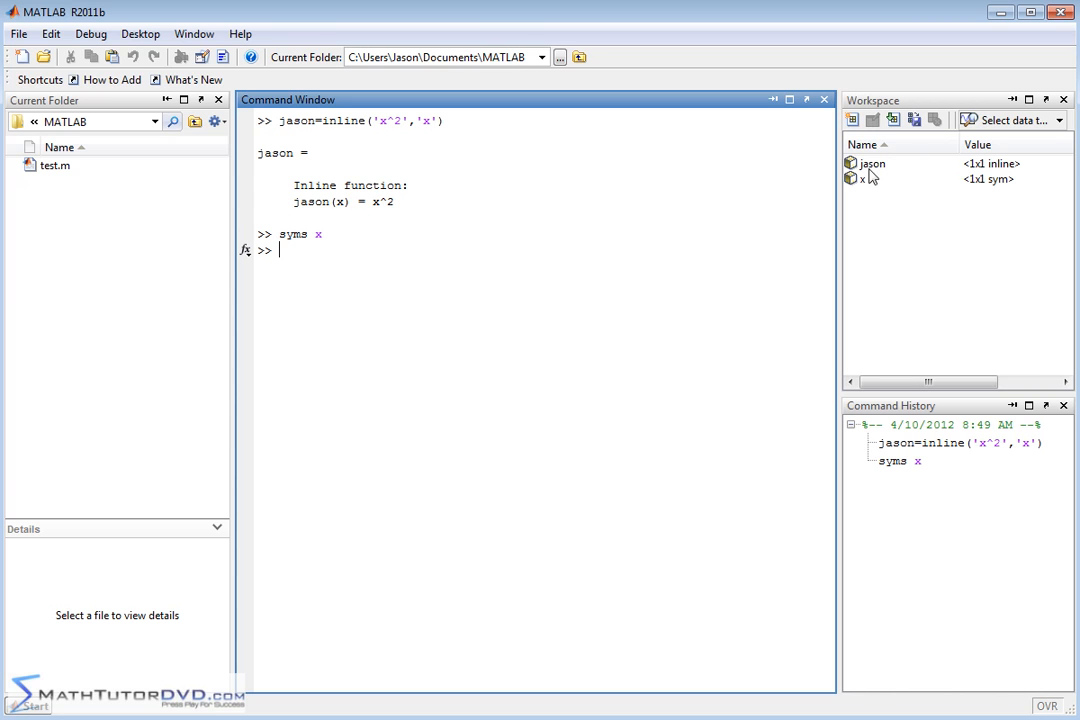
mouse_move(465, 227)
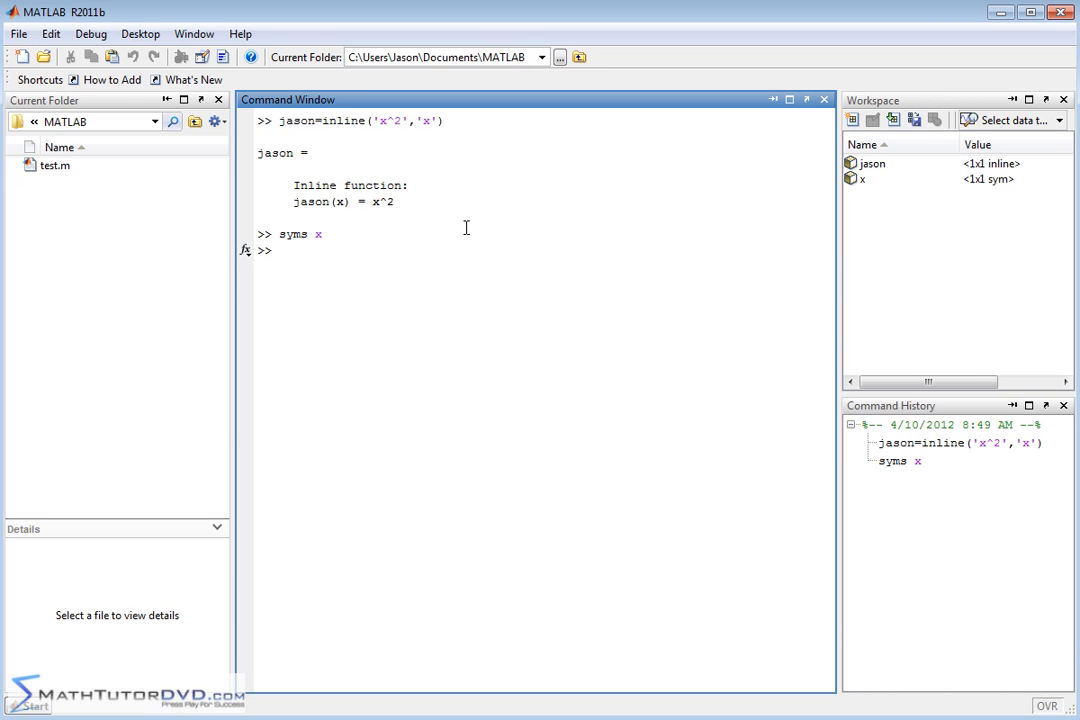
- Evaluate limit(jason(x),x,5) for jason(x) = x^2
type("limit")
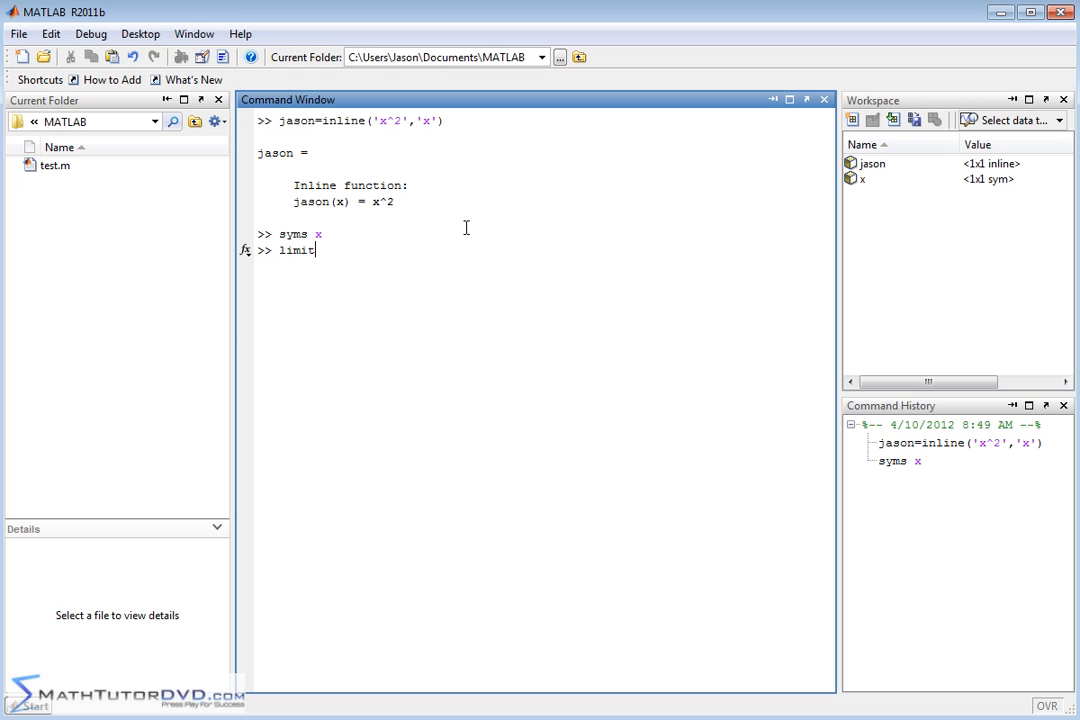
type("(")
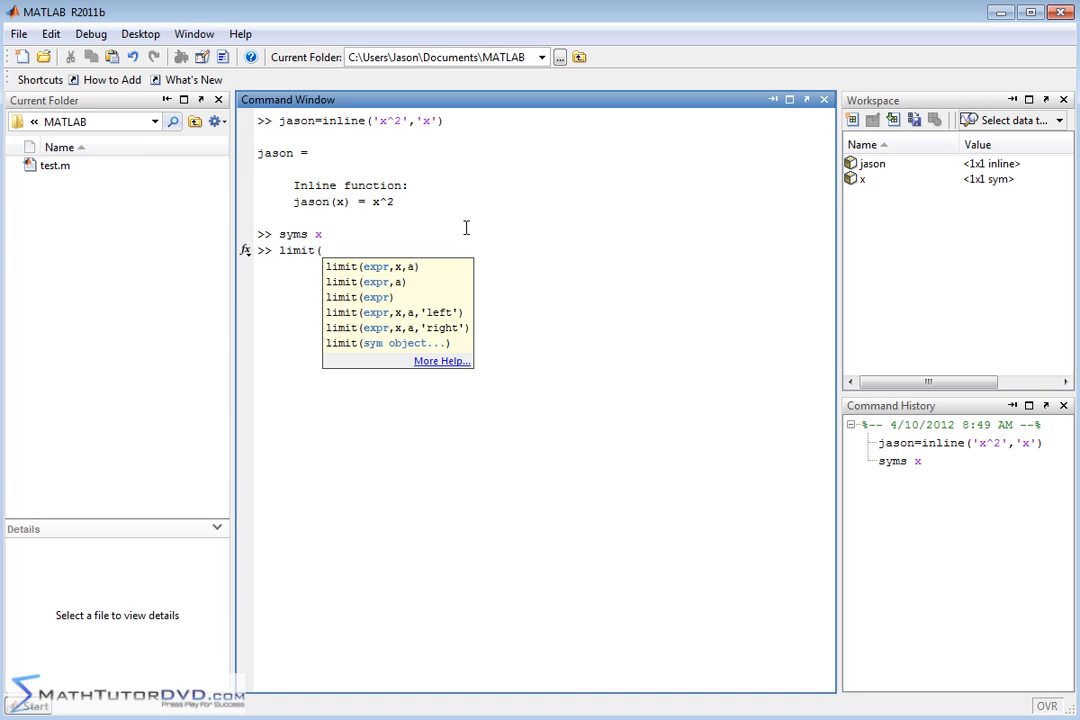
type("jason(x)")
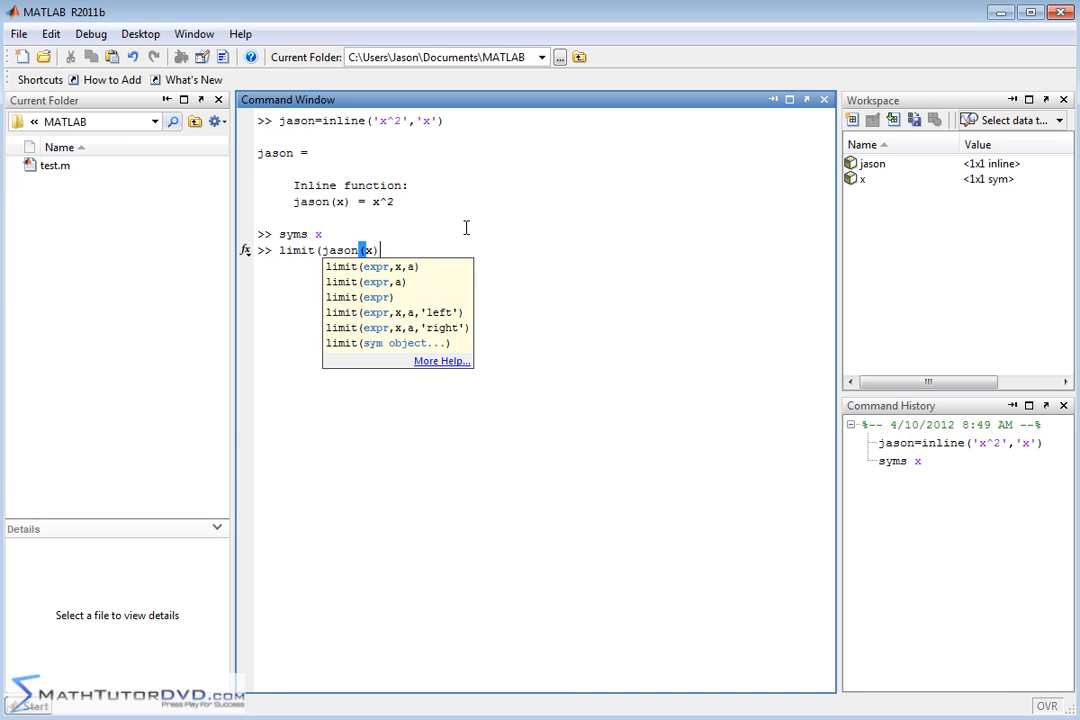
type(",")
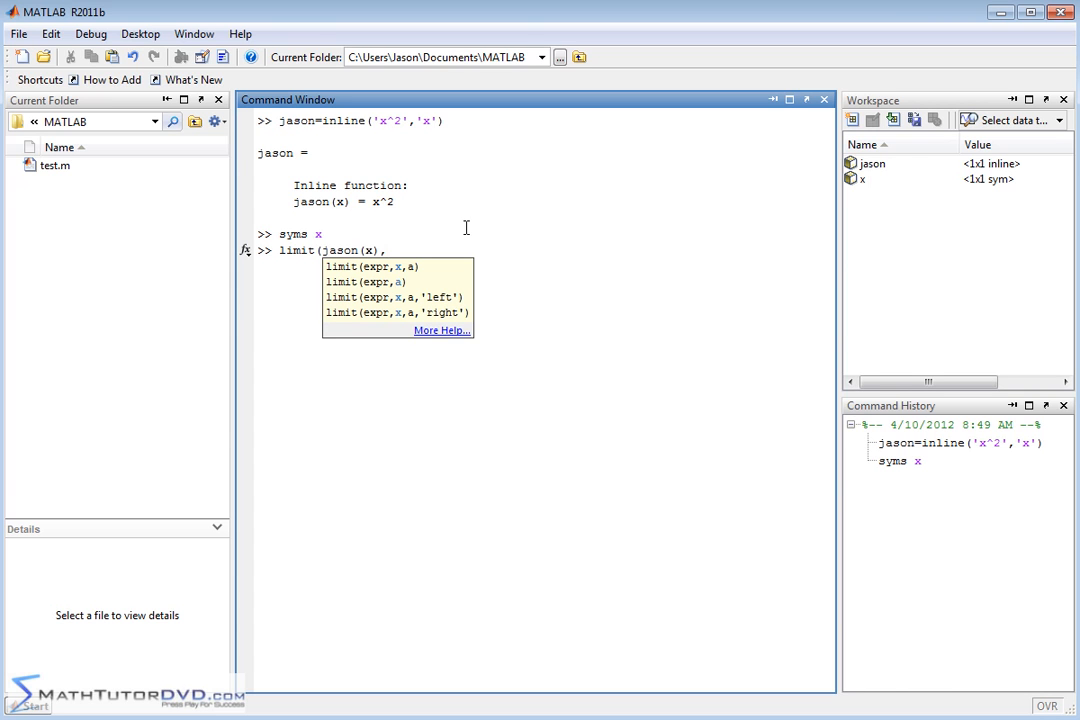
type(",")
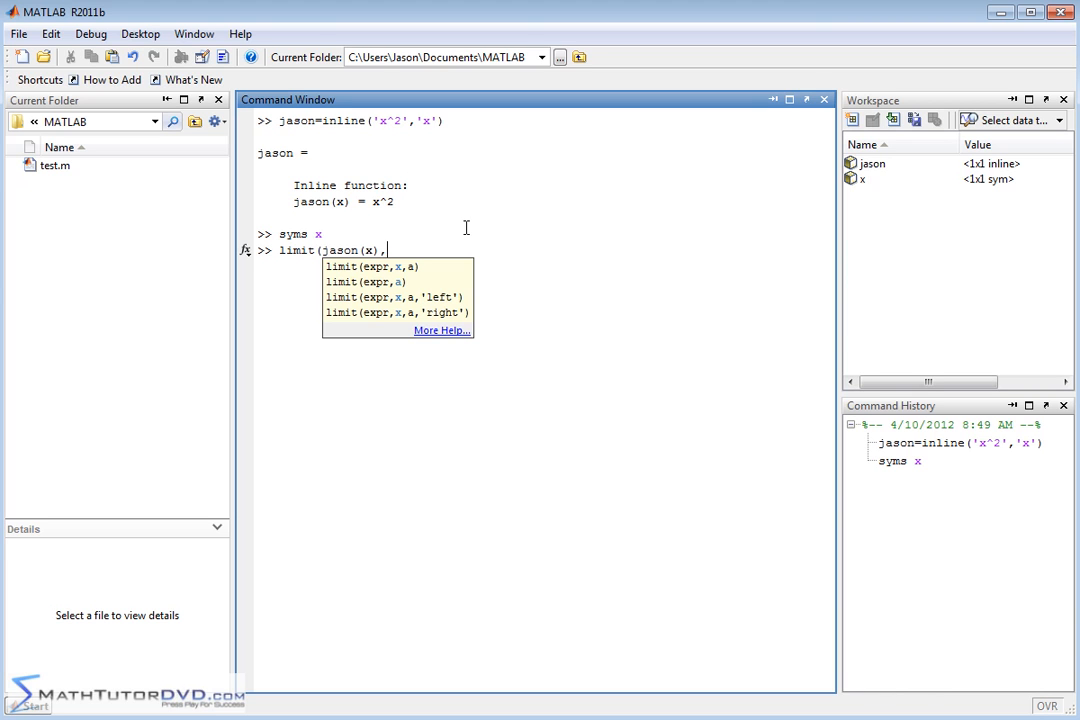
type("x,")
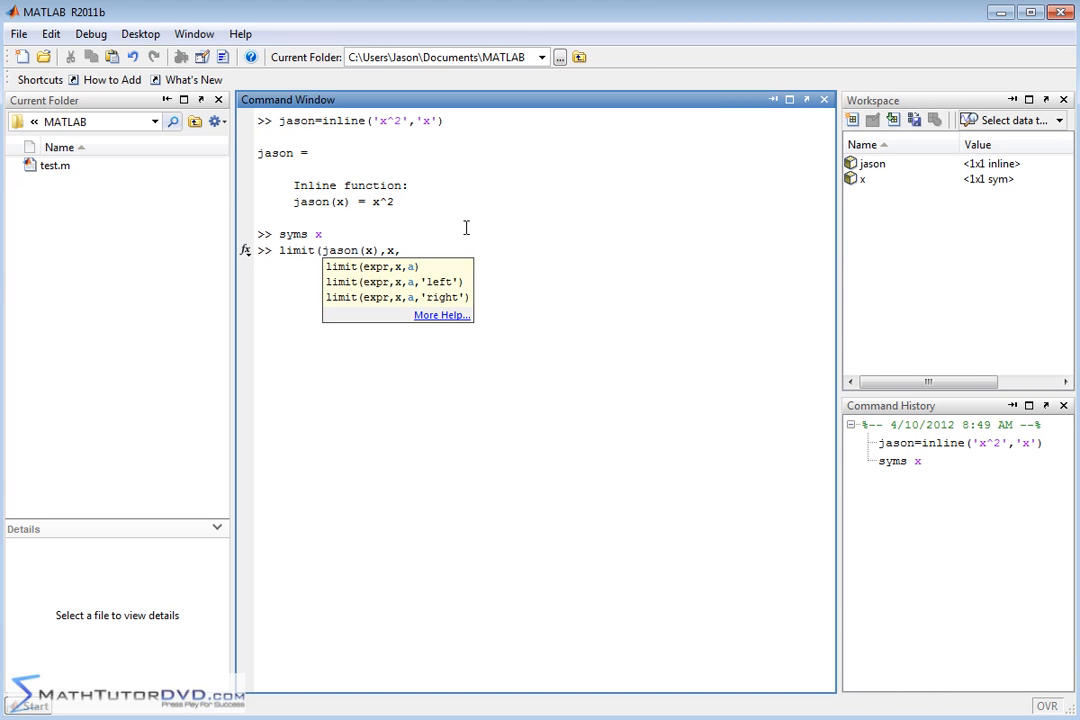
type("5")
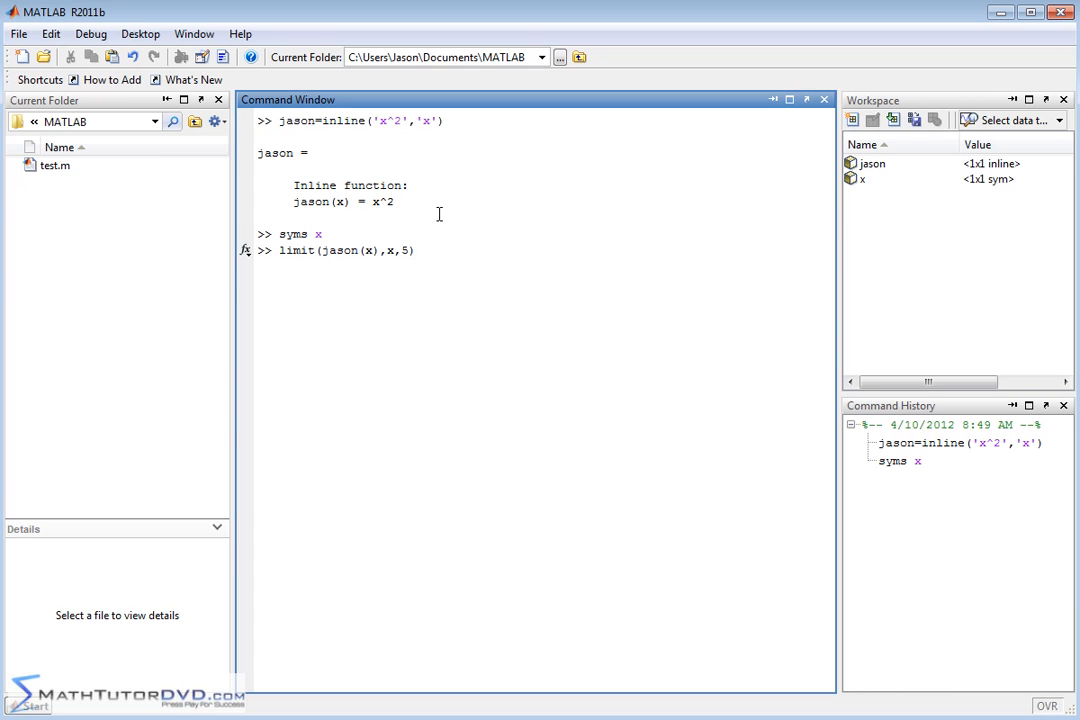
mouse_move(380, 250)
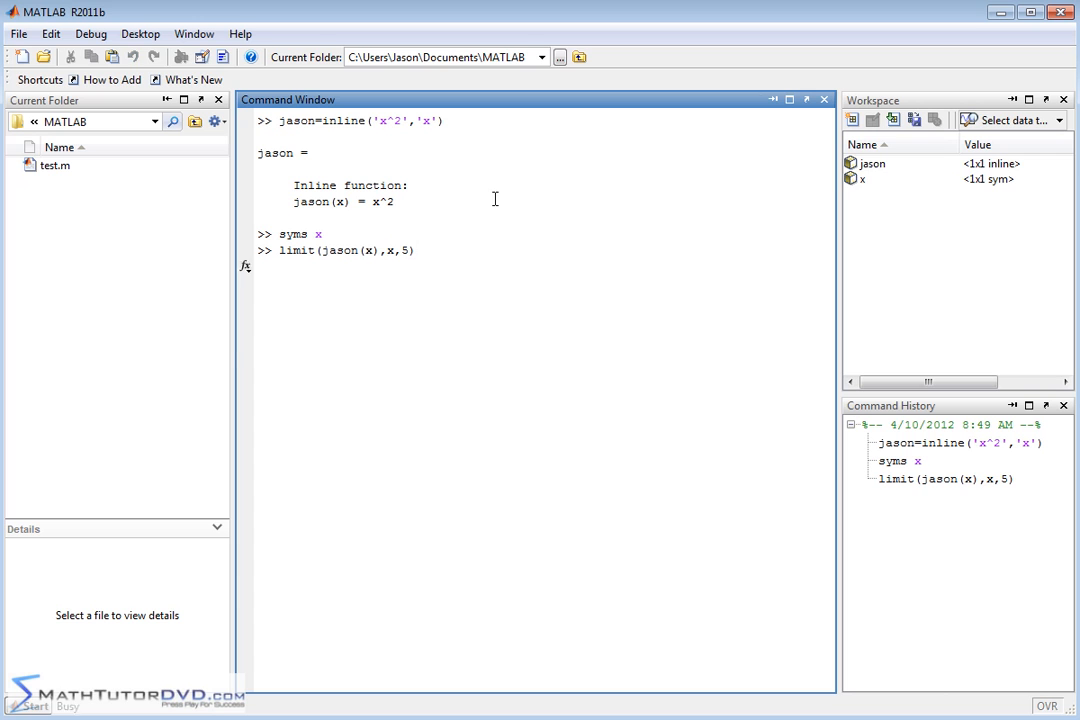
key("Return")
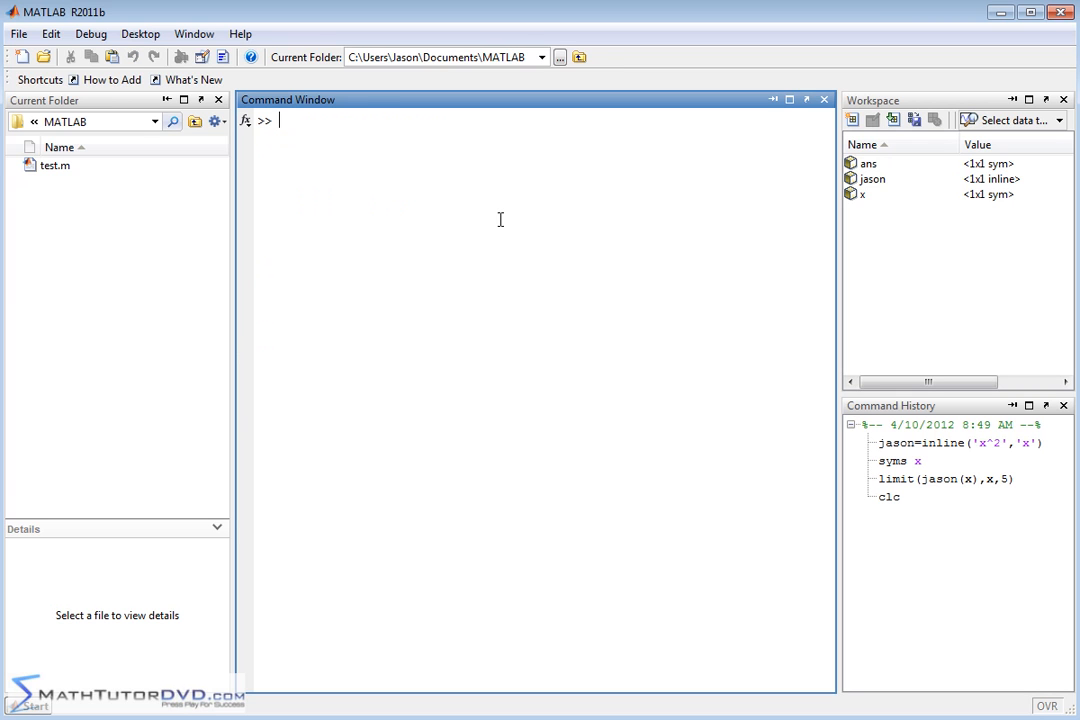
- Define the inline function f = inline('sin(x)/x','x')
type("f=")
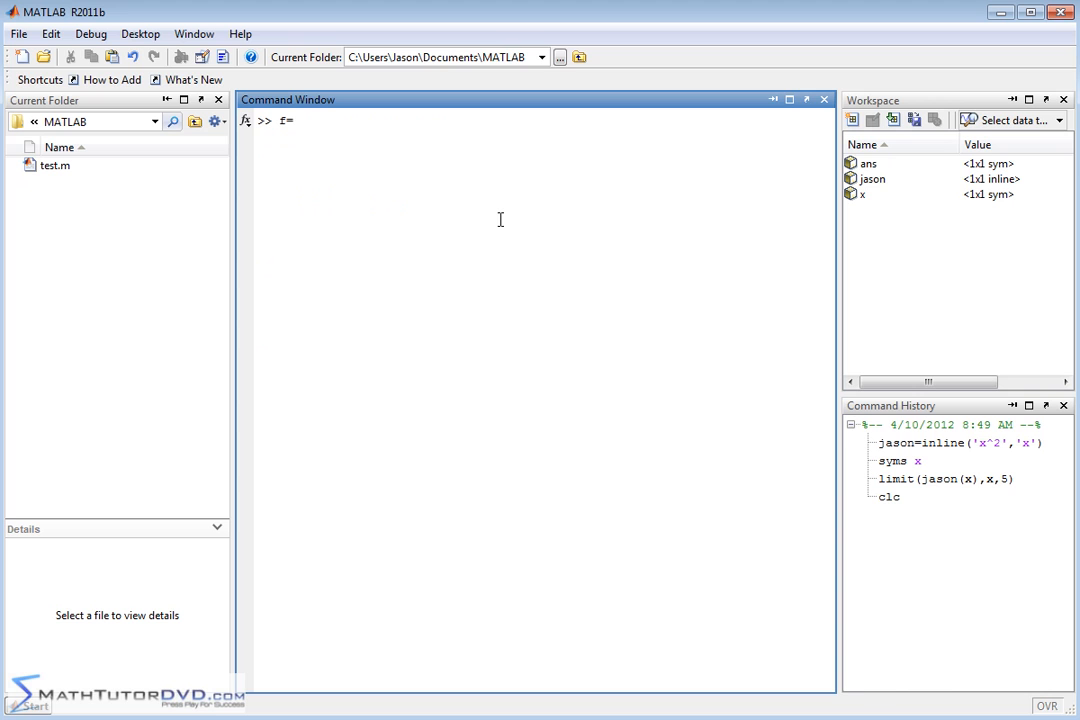
type("inline(")
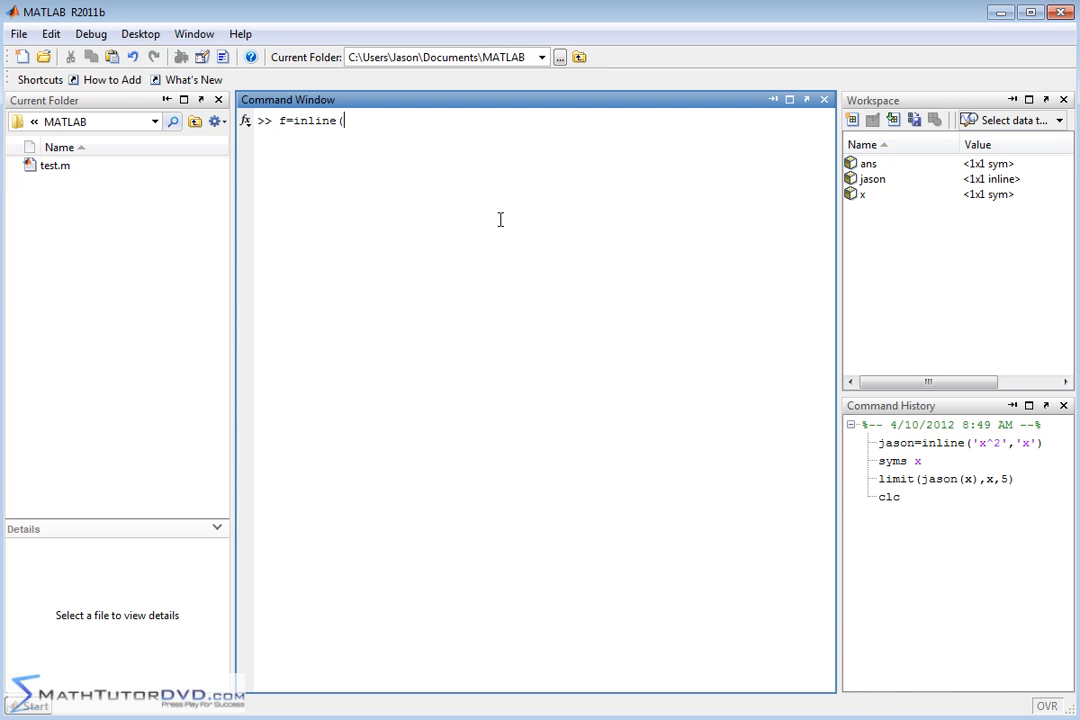
type("'")
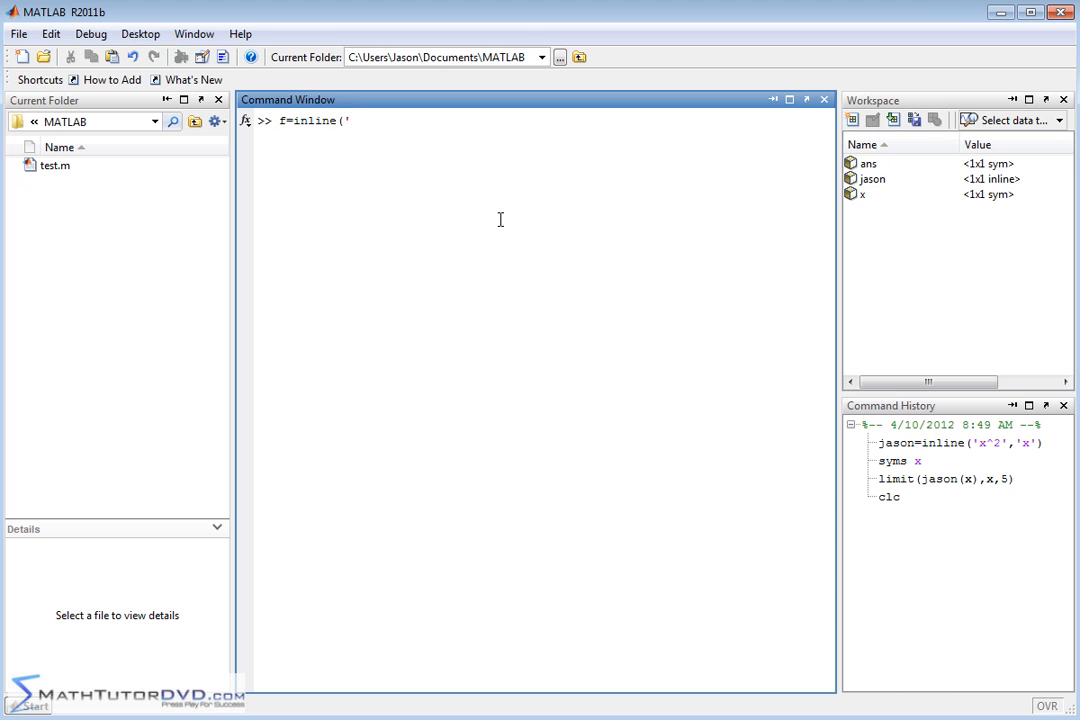
type("sin(x)")
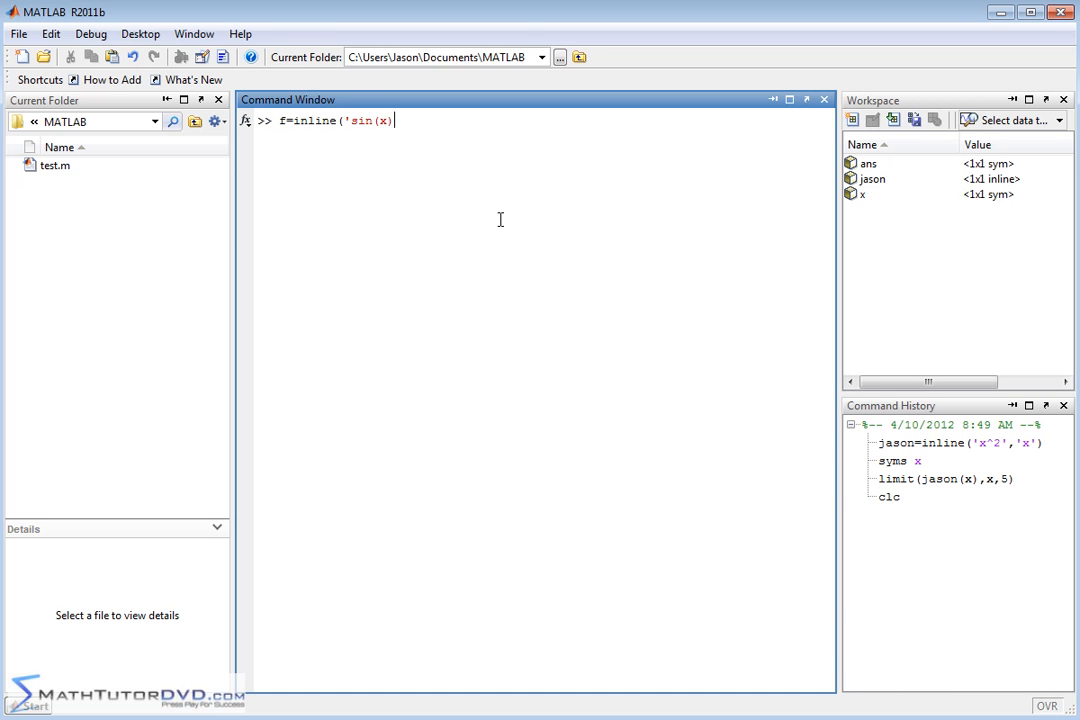
type("/x'")
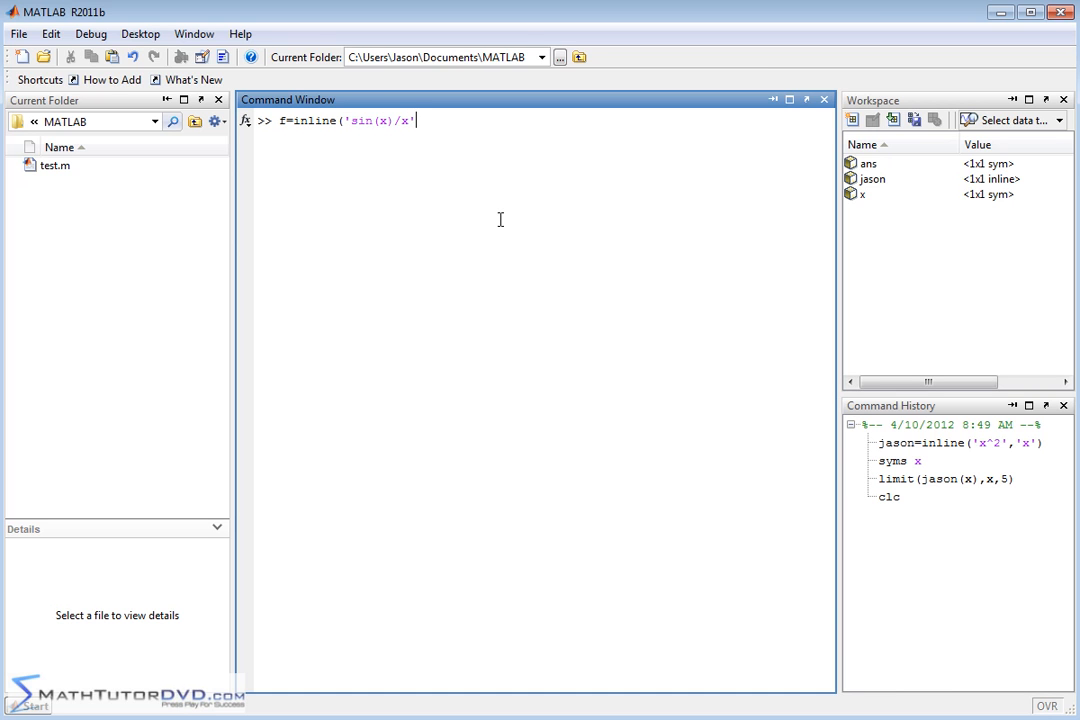
type(",'x'")
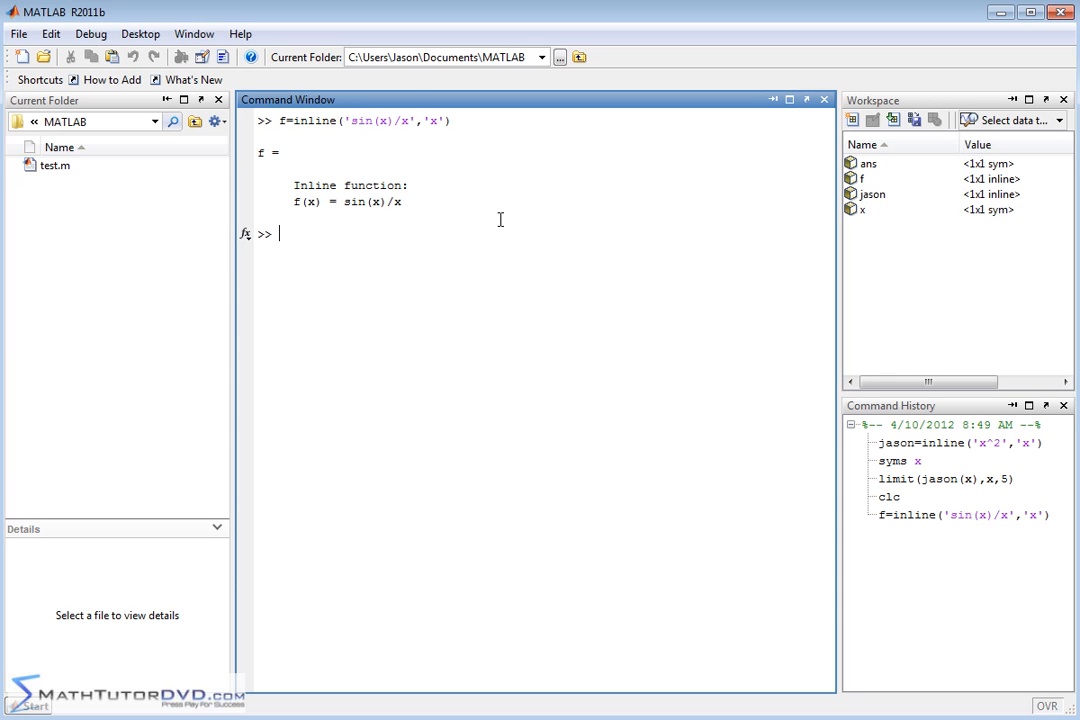
type("li")
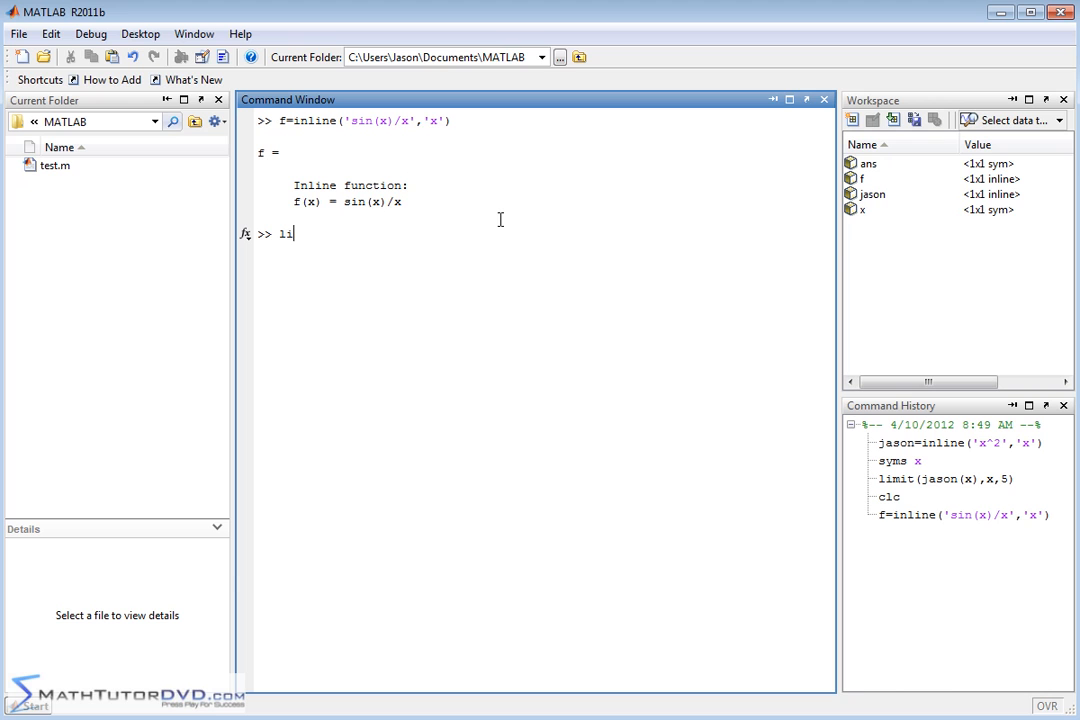
- Run limit(f(x),x,0), getting ans = 1, and select the limit point 0
type("mit(f(x")
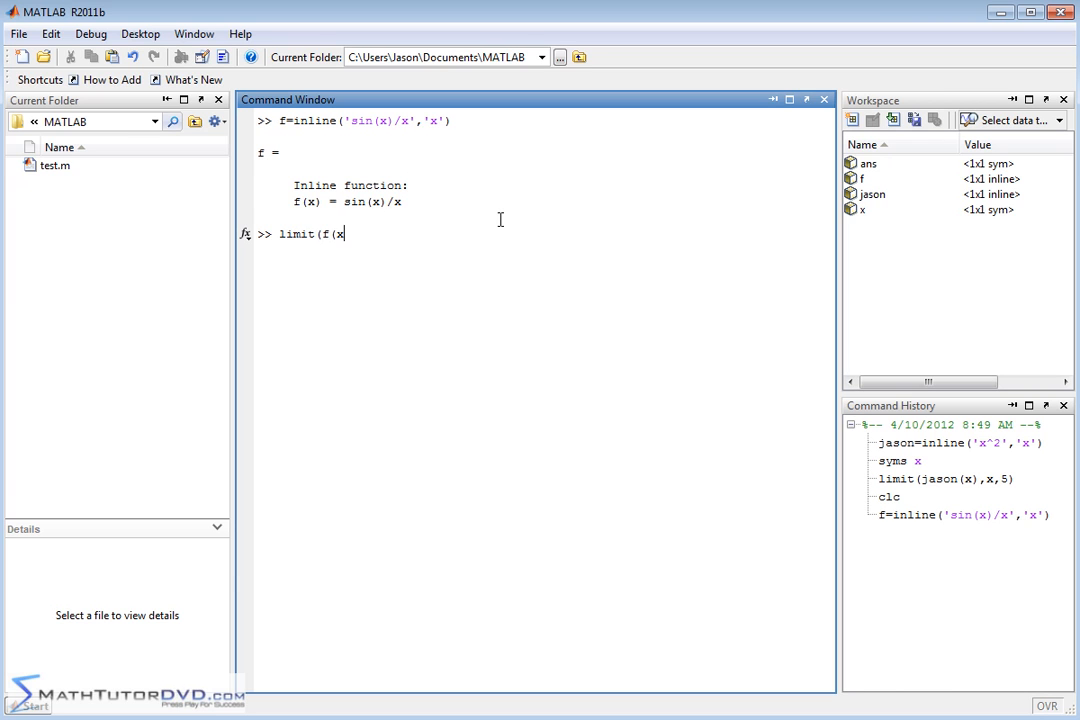
type("),x,")
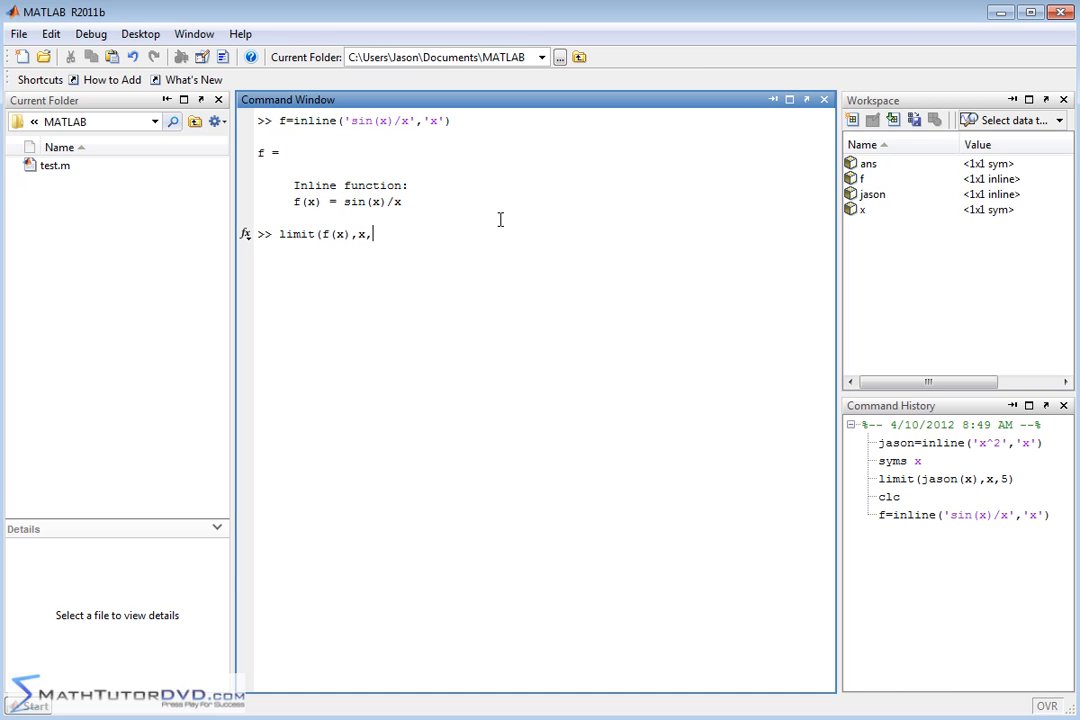
type("0")
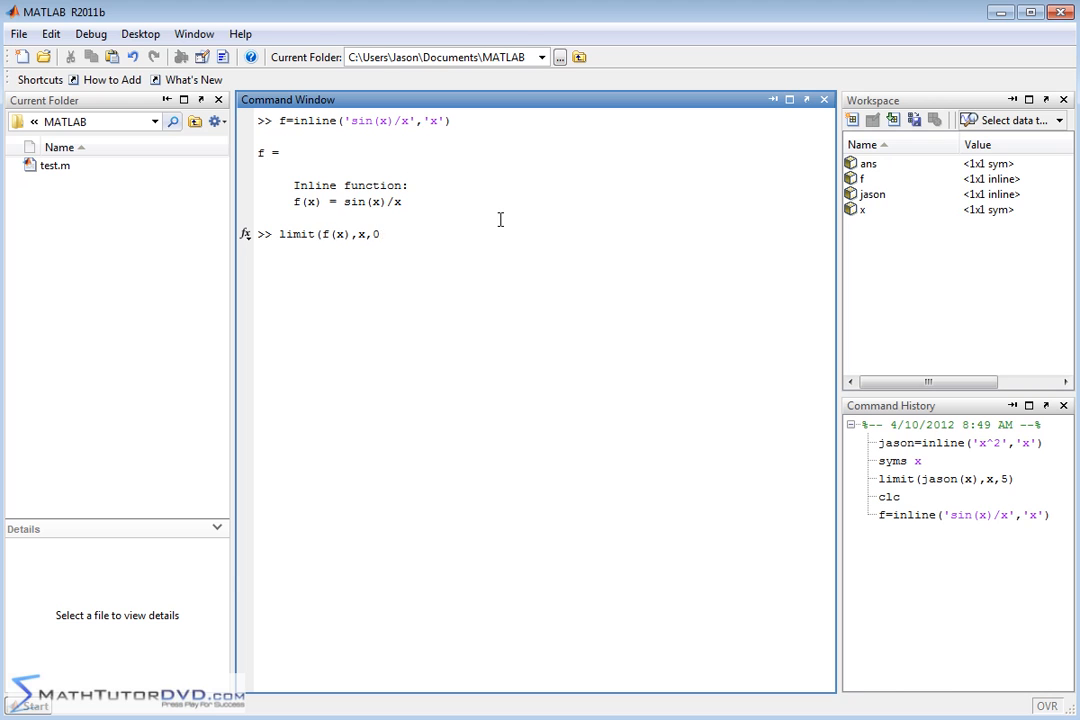
type(")")
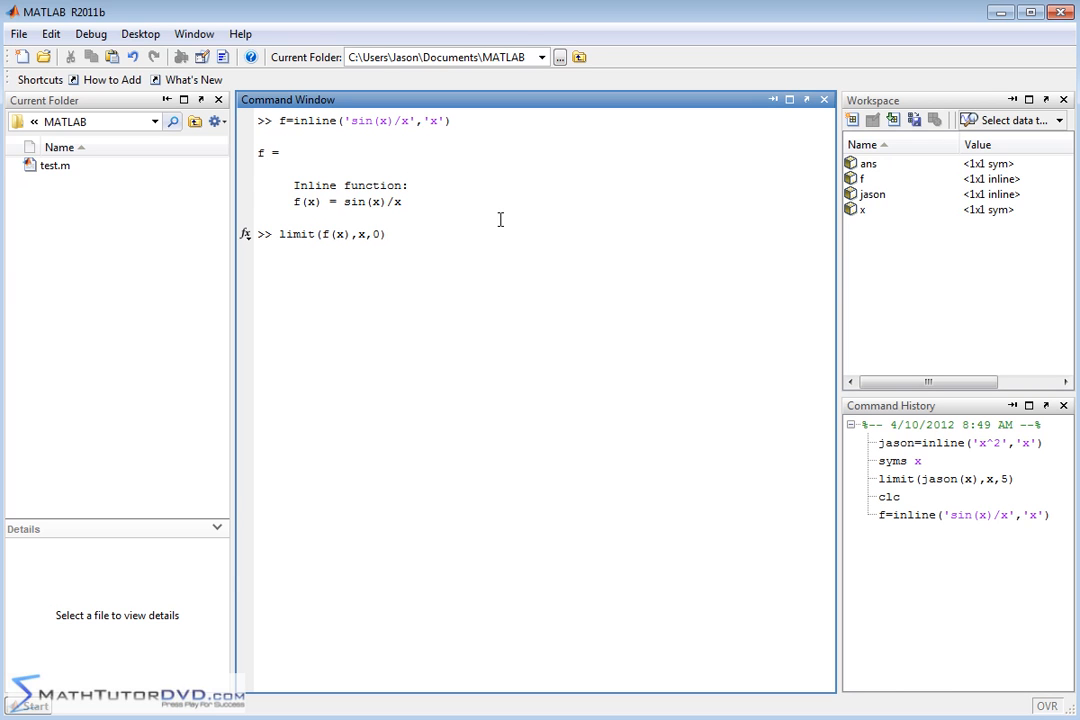
mouse_move(374, 194)
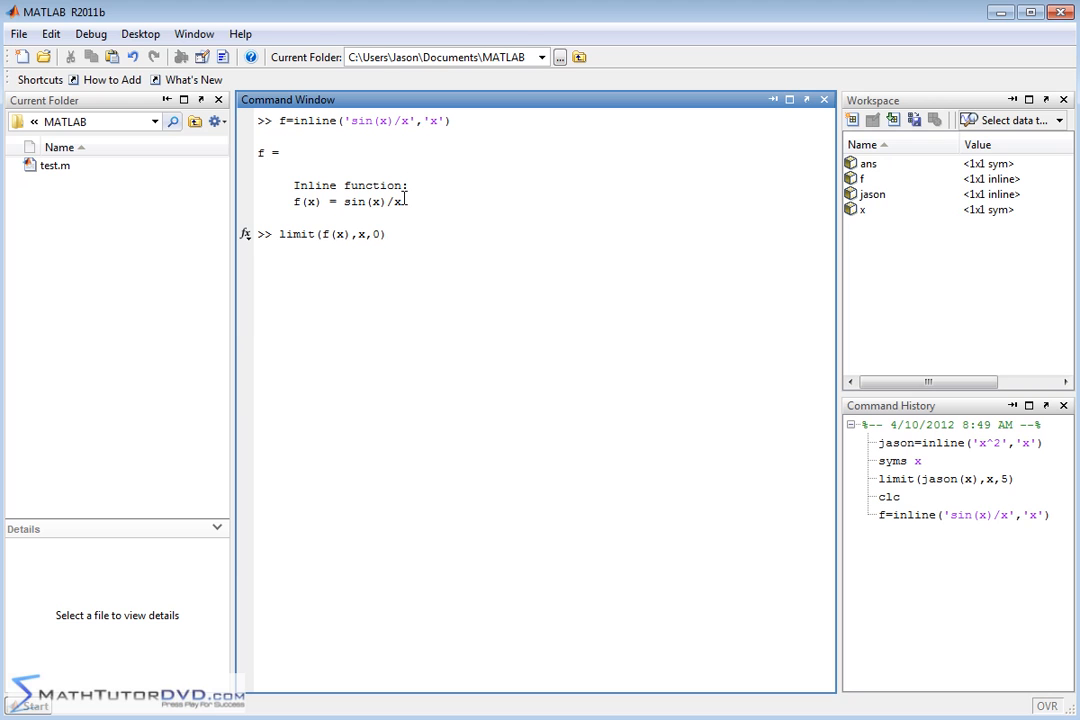
key("Return")
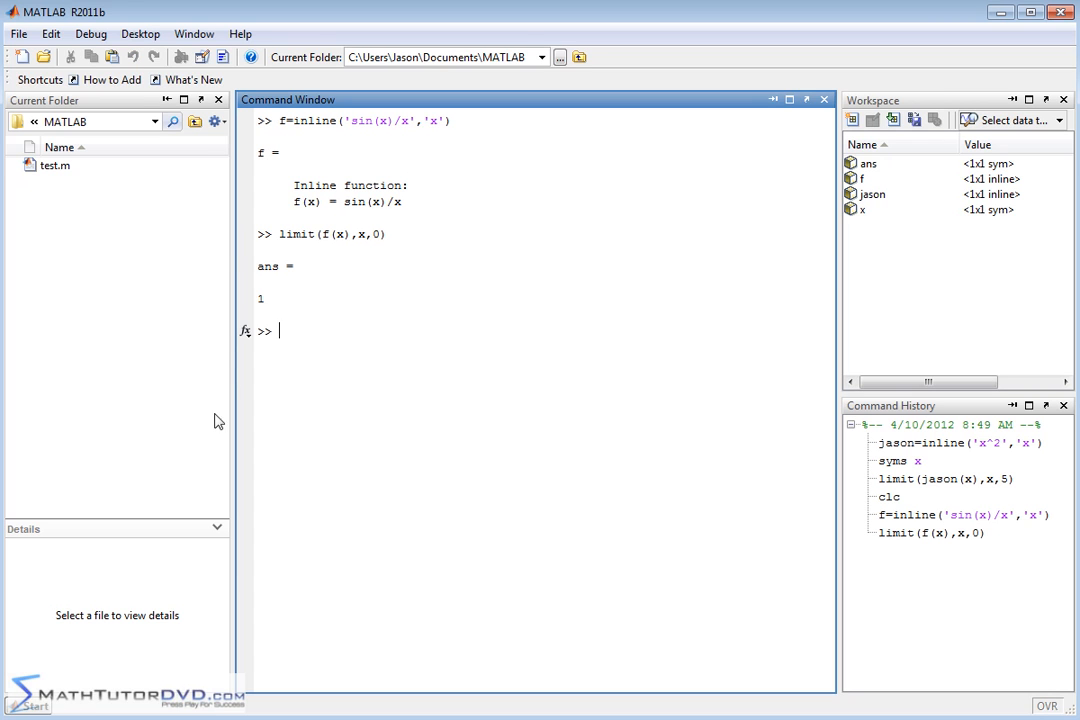
mouse_move(326, 285)
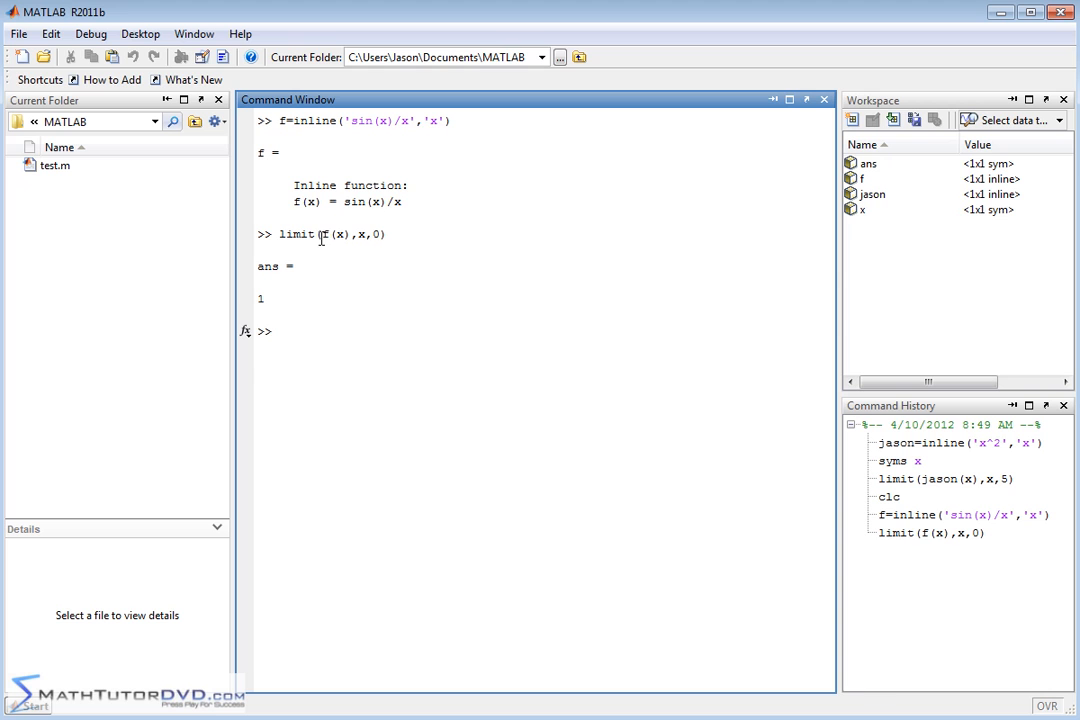
mouse_move(358, 234)
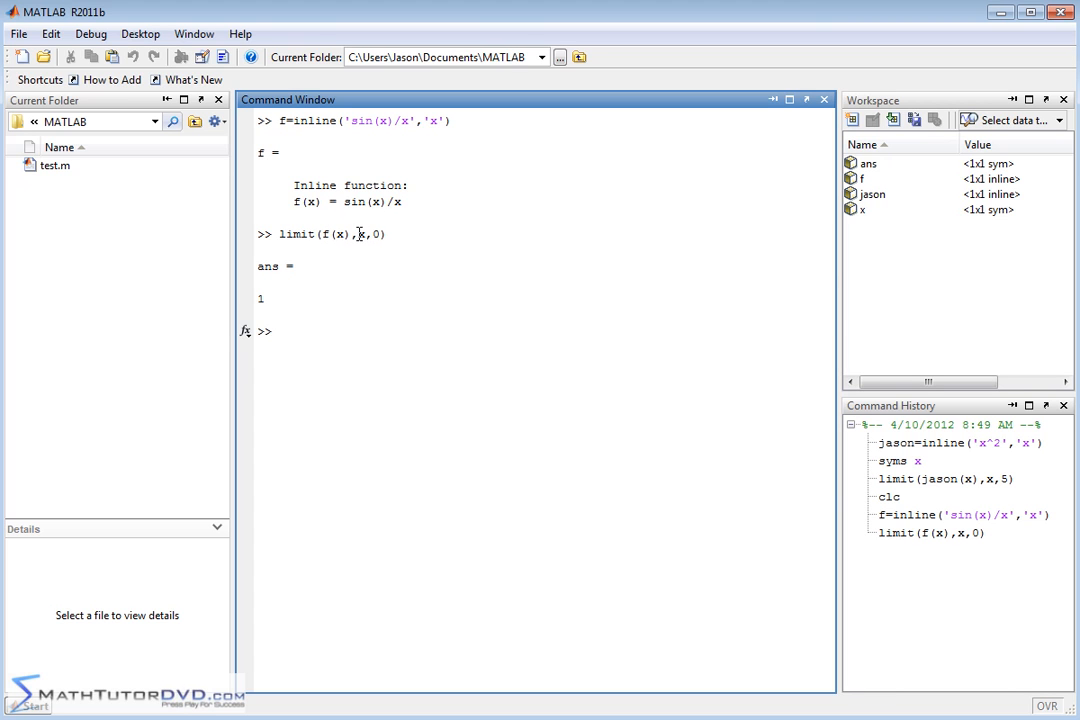
double_click(373, 234)
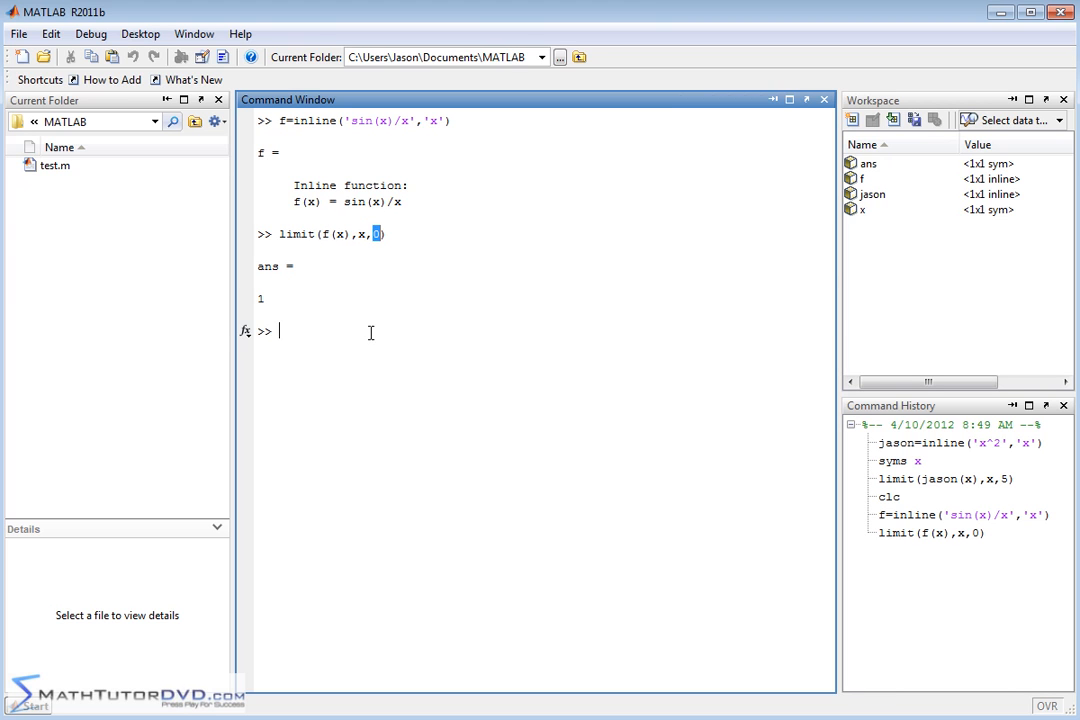
- Rewrite the command as limit(sin(x)/x,x,0) and select the sin(x)/x expression
type("limit(f(x),x,0)")
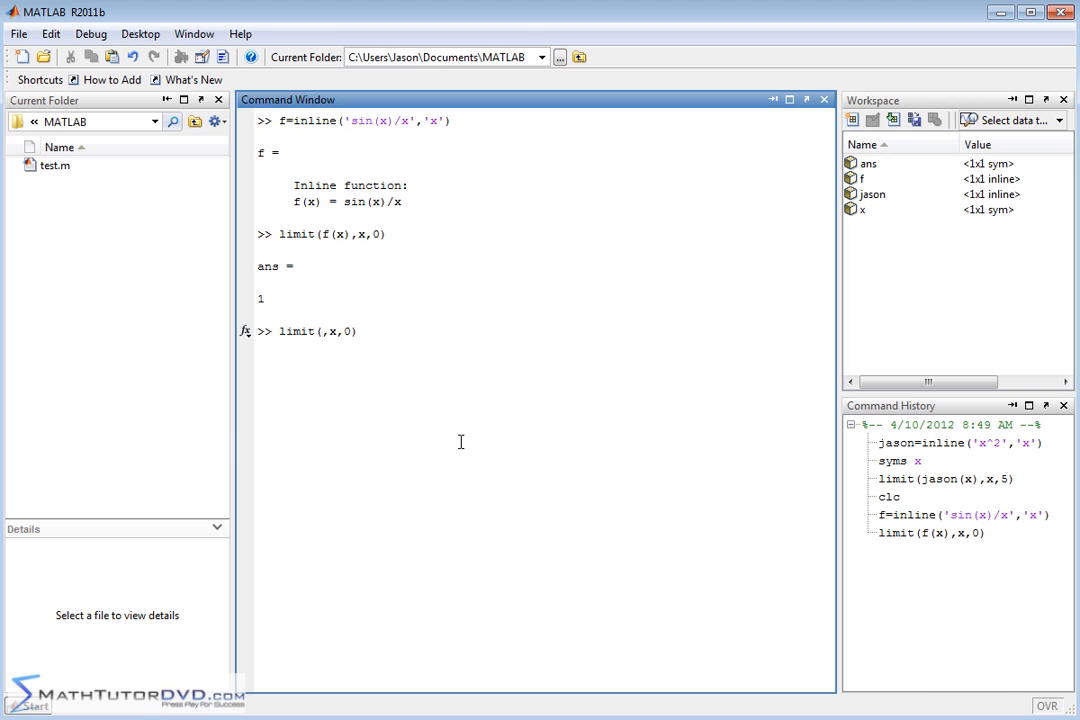
type("sin")
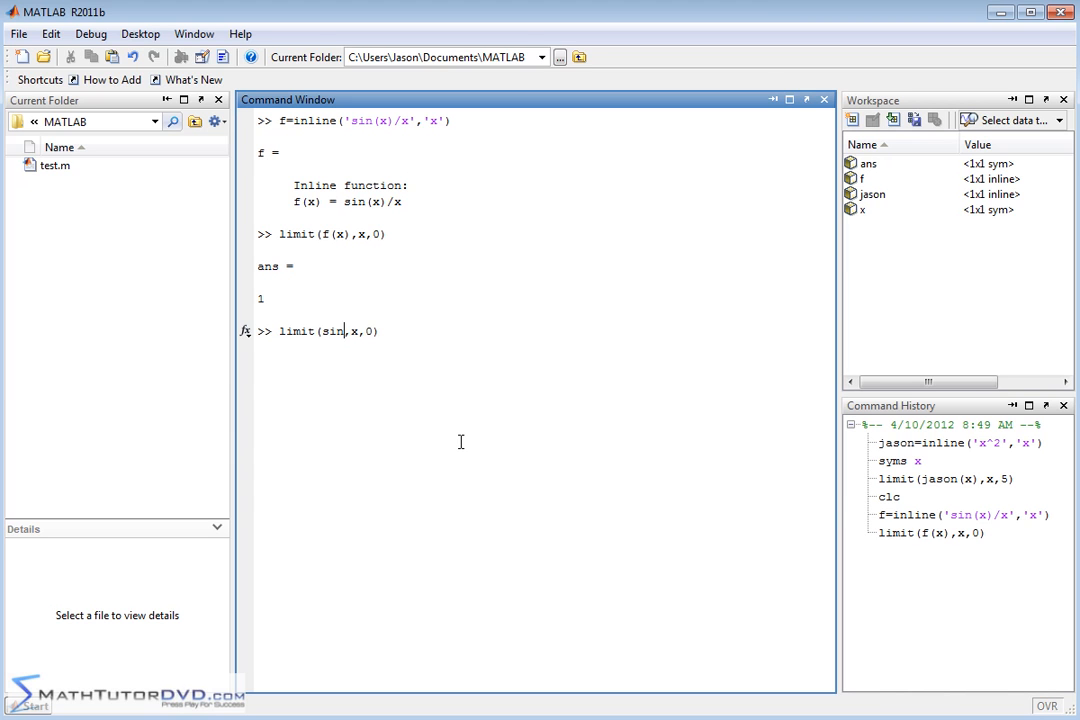
type("(x)/x")
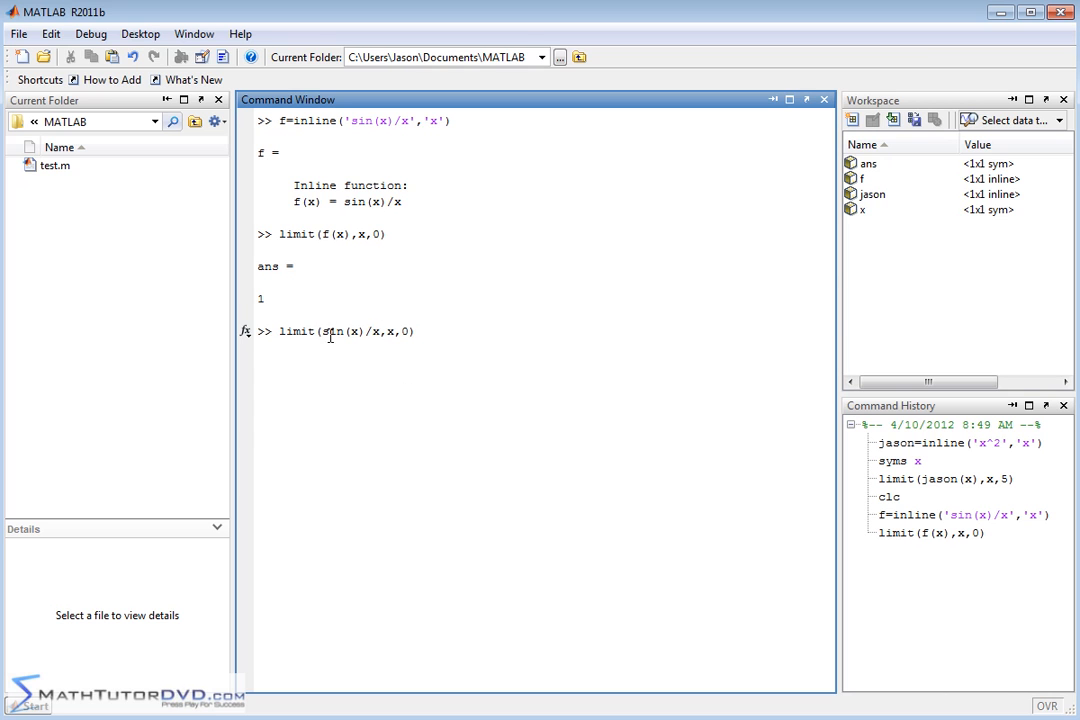
double_click(331, 331)
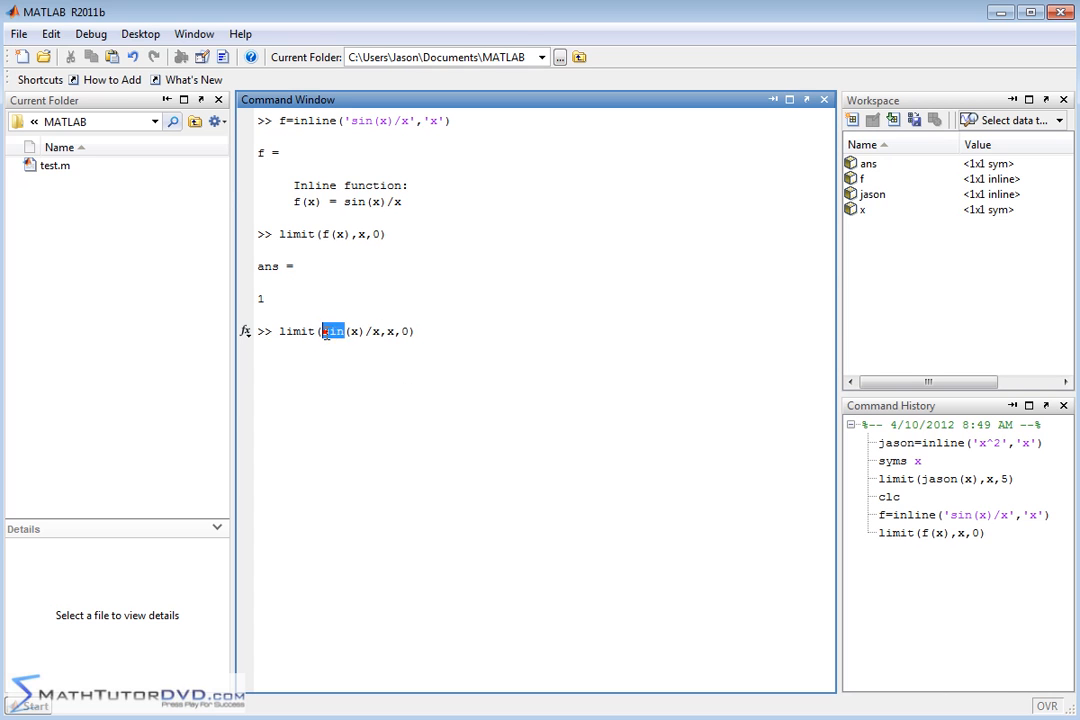
left_click_drag(325, 331, 382, 331)
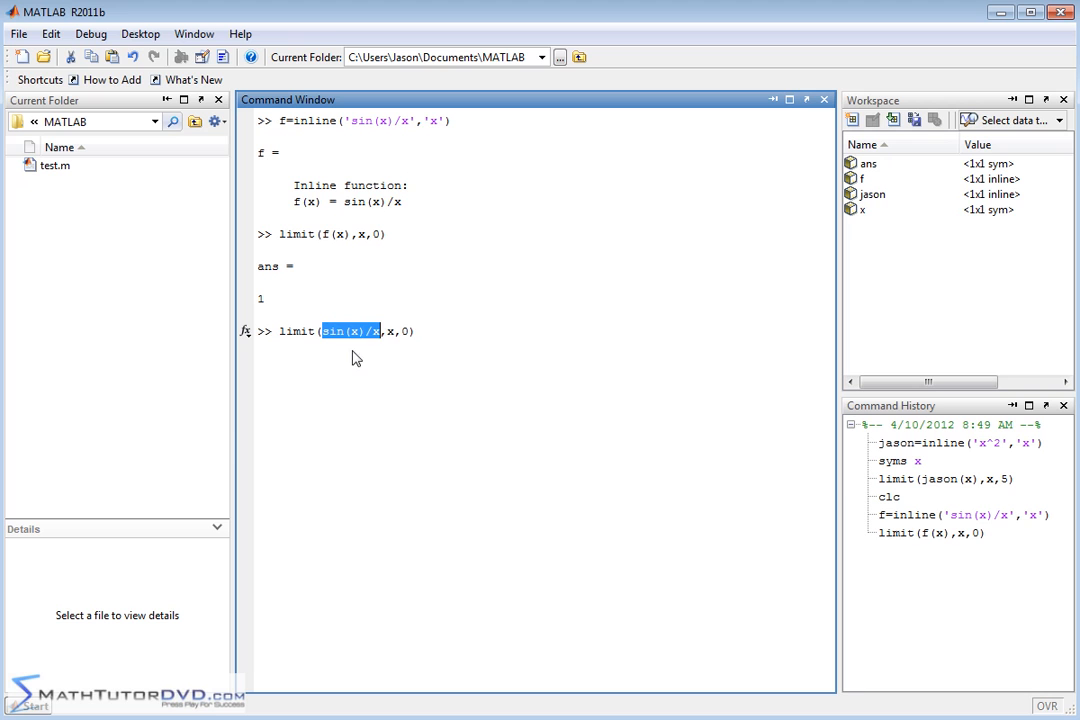
mouse_move(866, 213)
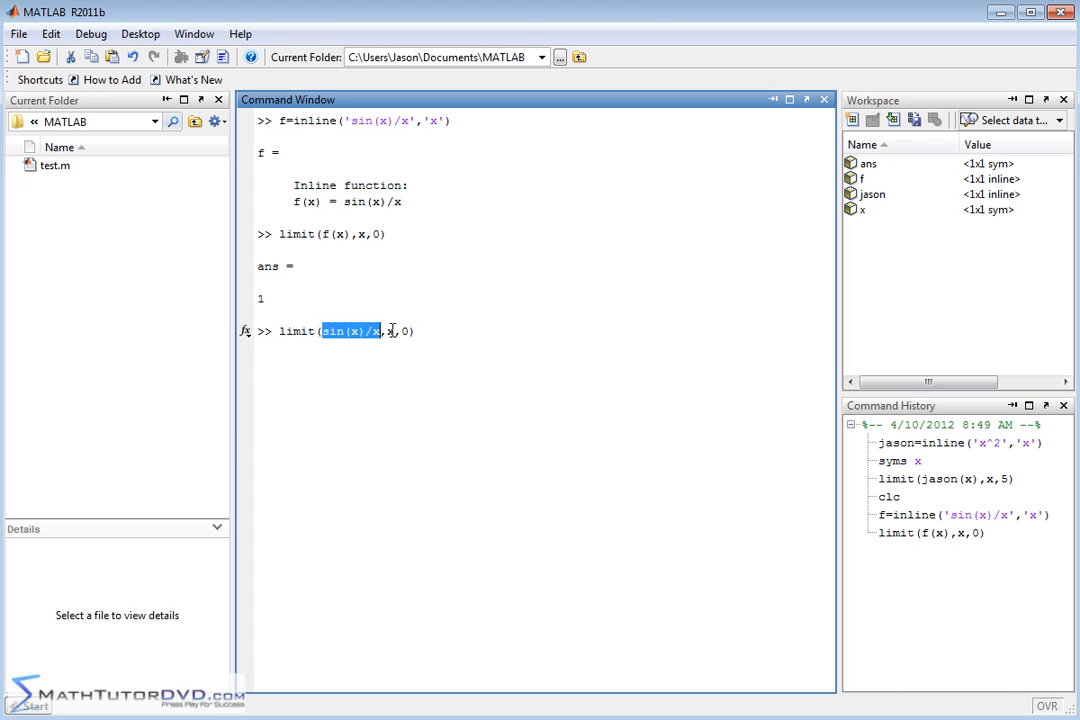
mouse_move(350, 348)
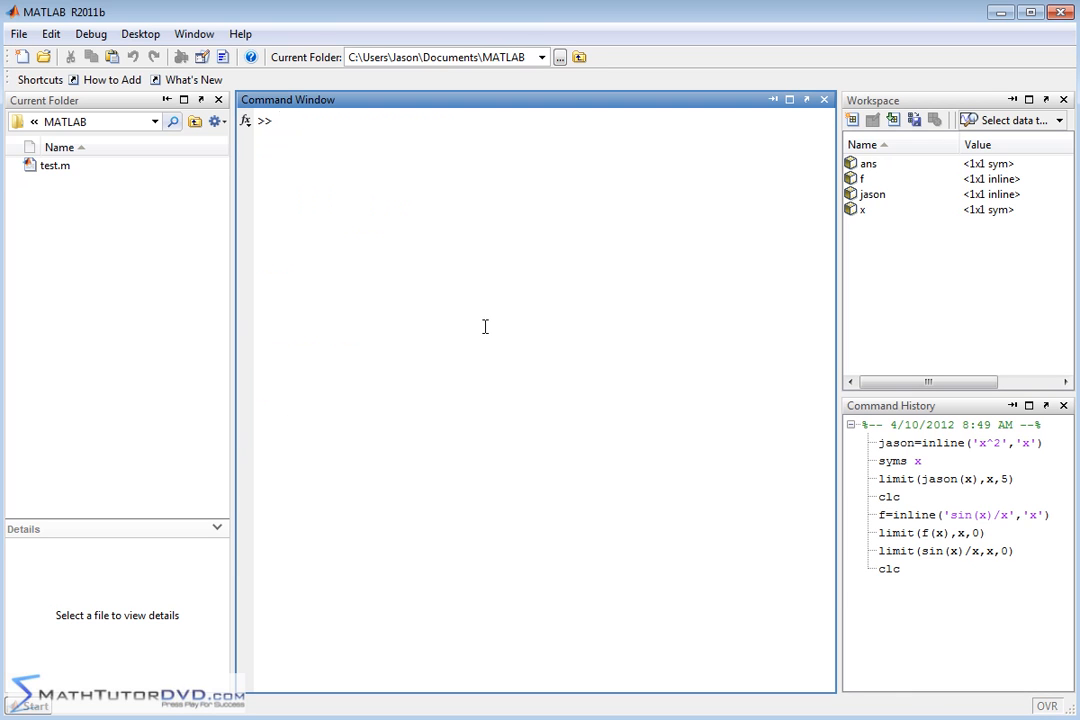
- Begin g=inline(' with the numerator (2*x^3+4*x^2+x-3)
type("g=")
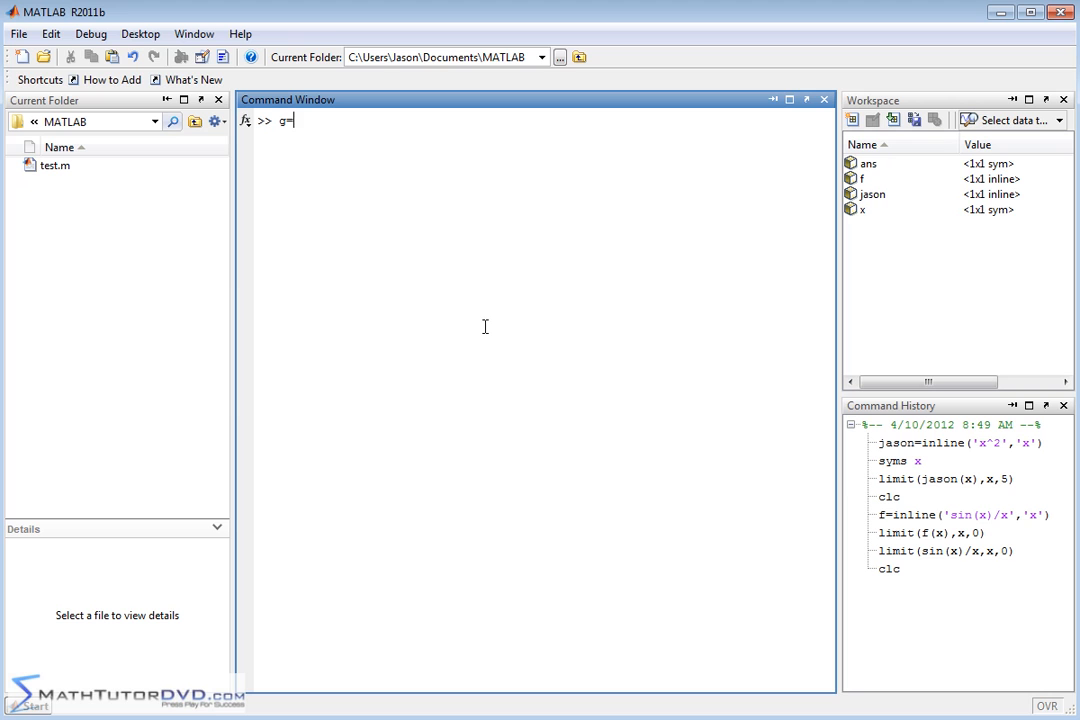
type("inli")
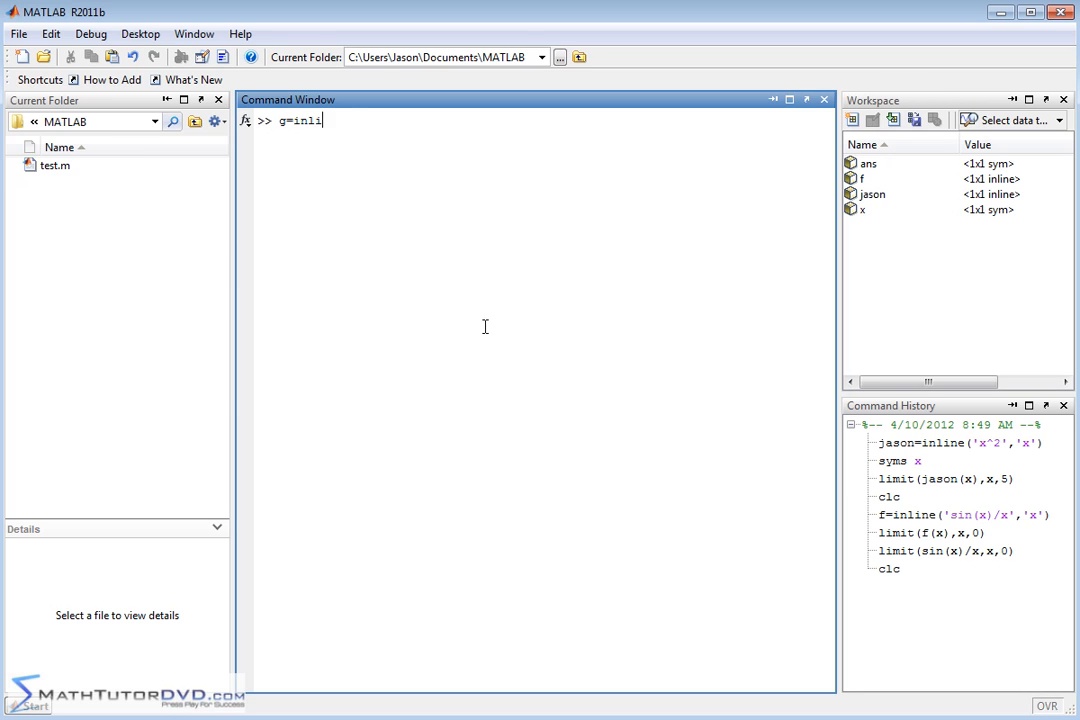
type("ne('")
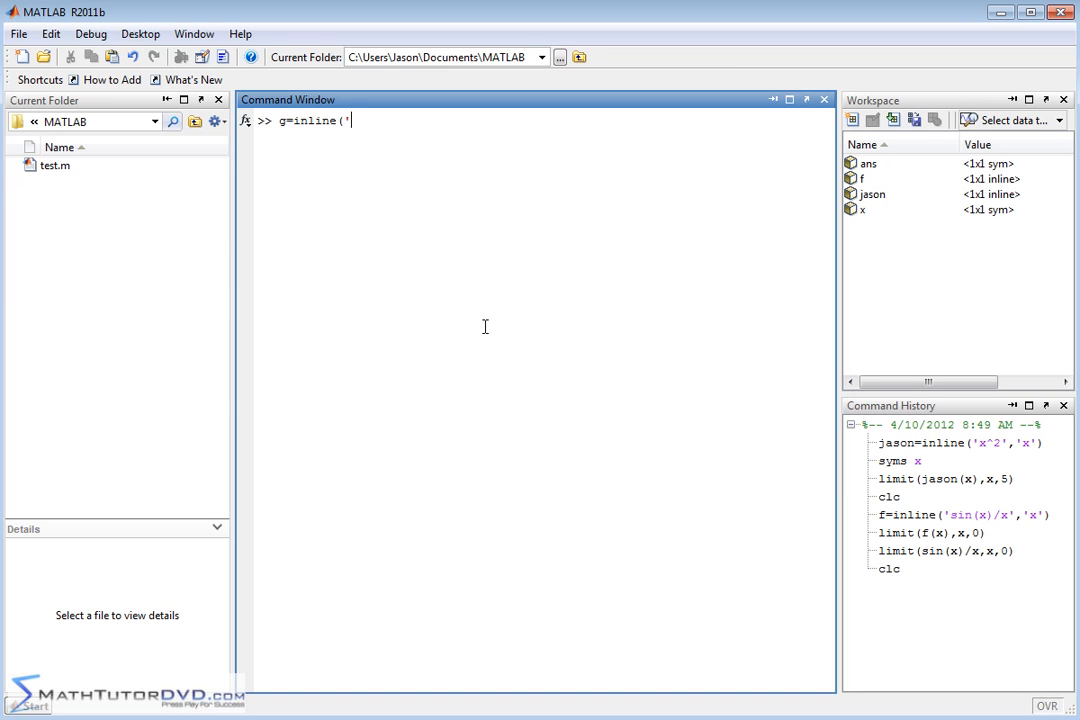
type("2*x")
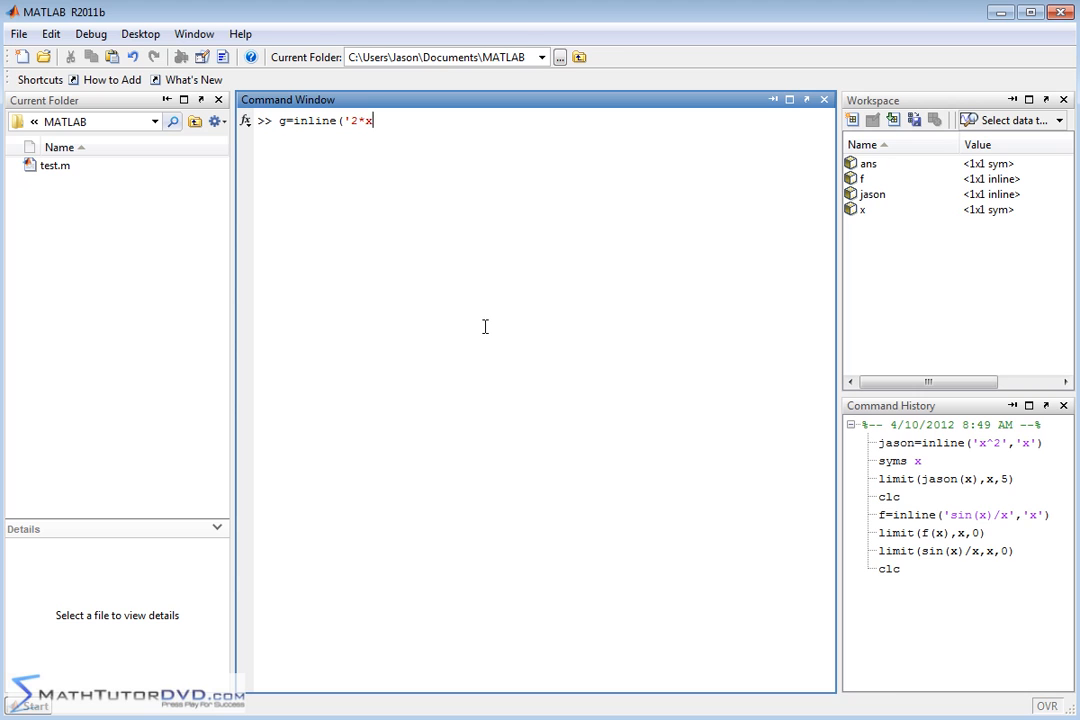
type("^3")
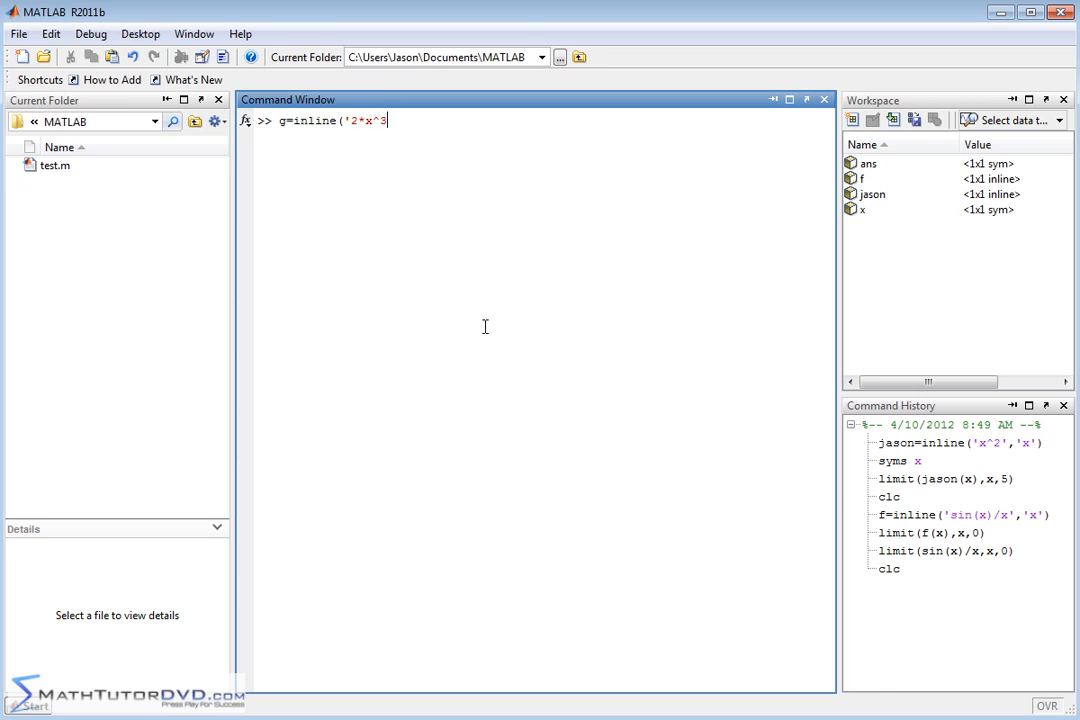
type("+")
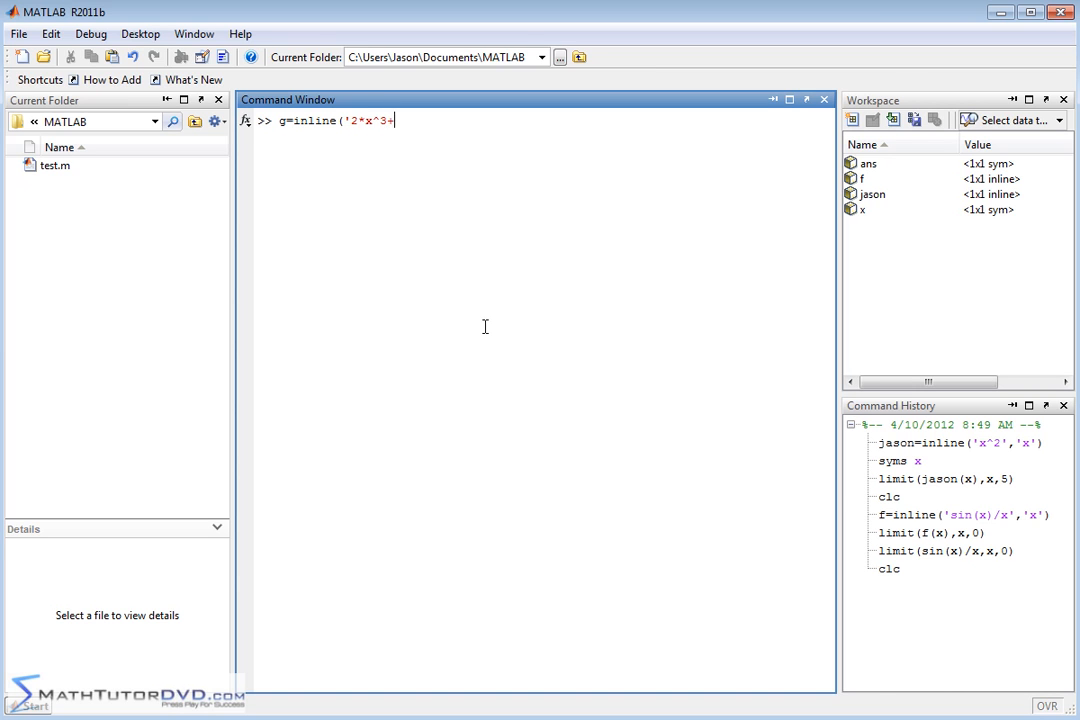
type("4*x^")
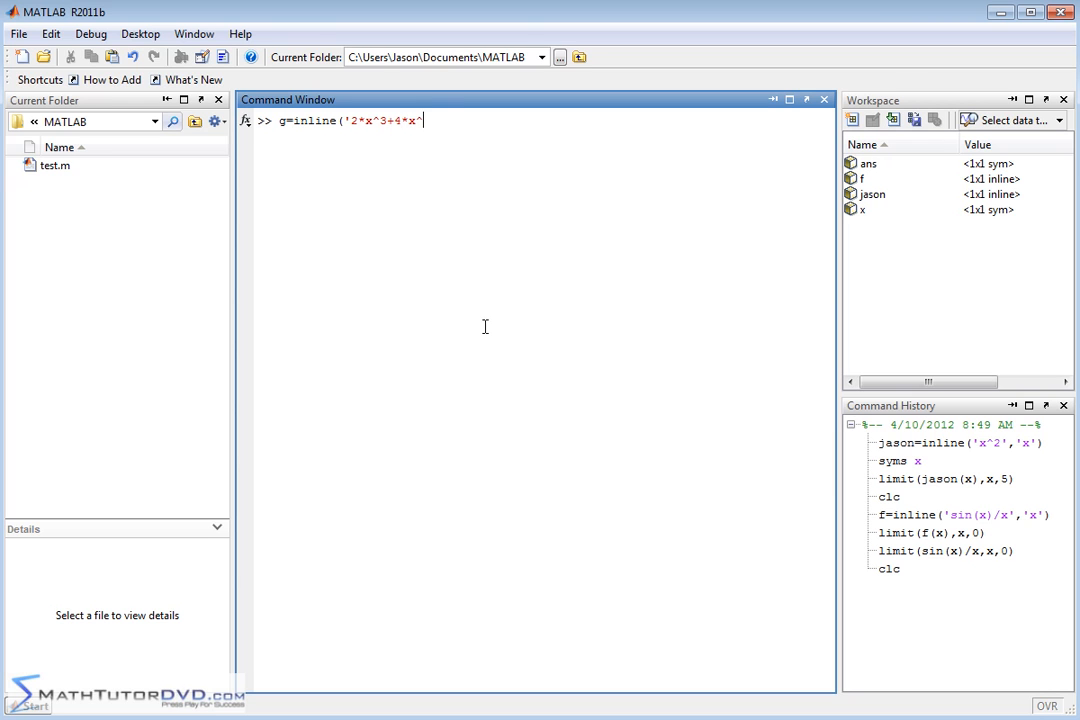
type("2")
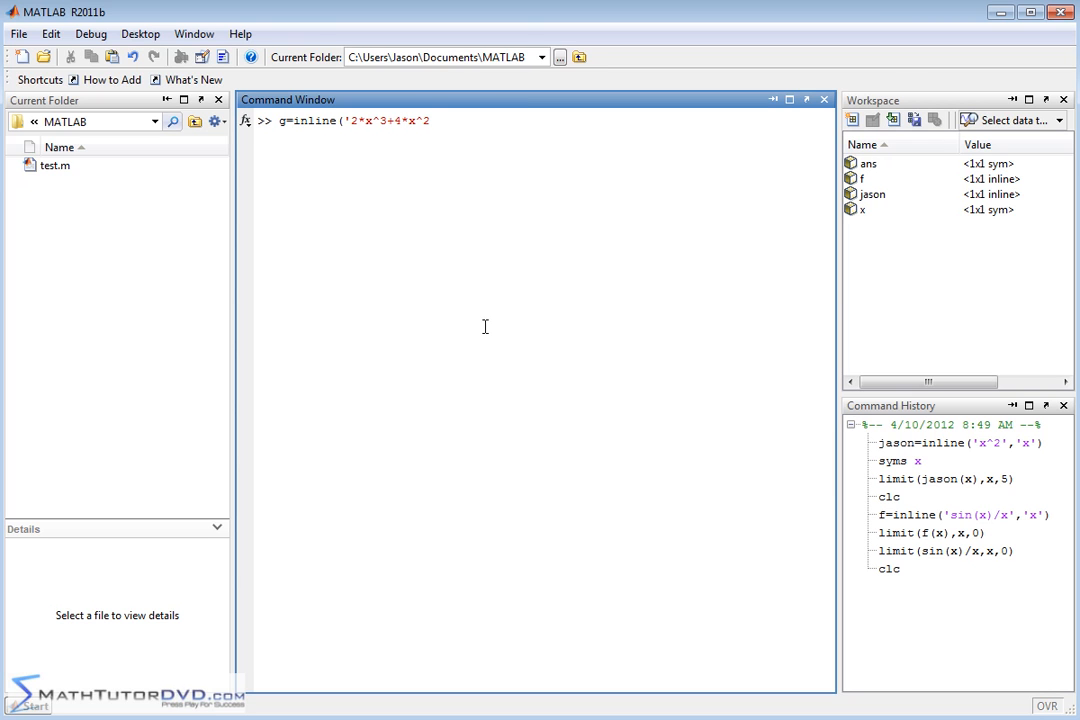
type("+x-3)/(")
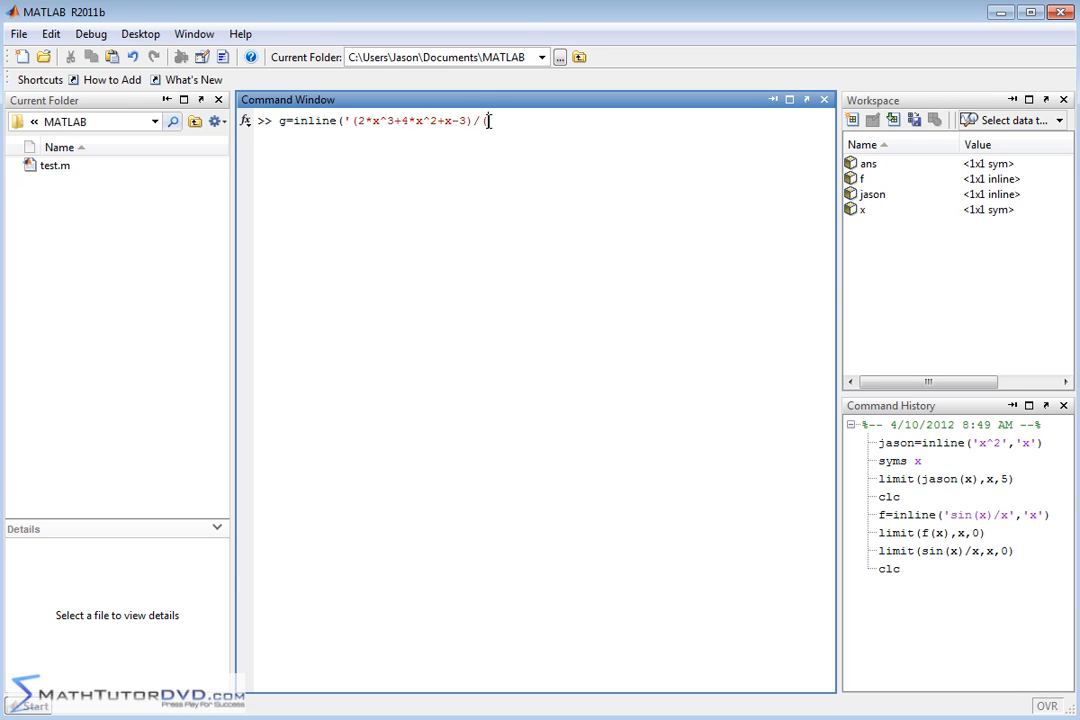
- Complete g's expression with denominator (3*x^3-8) and variable 'x'
type("3*x^")
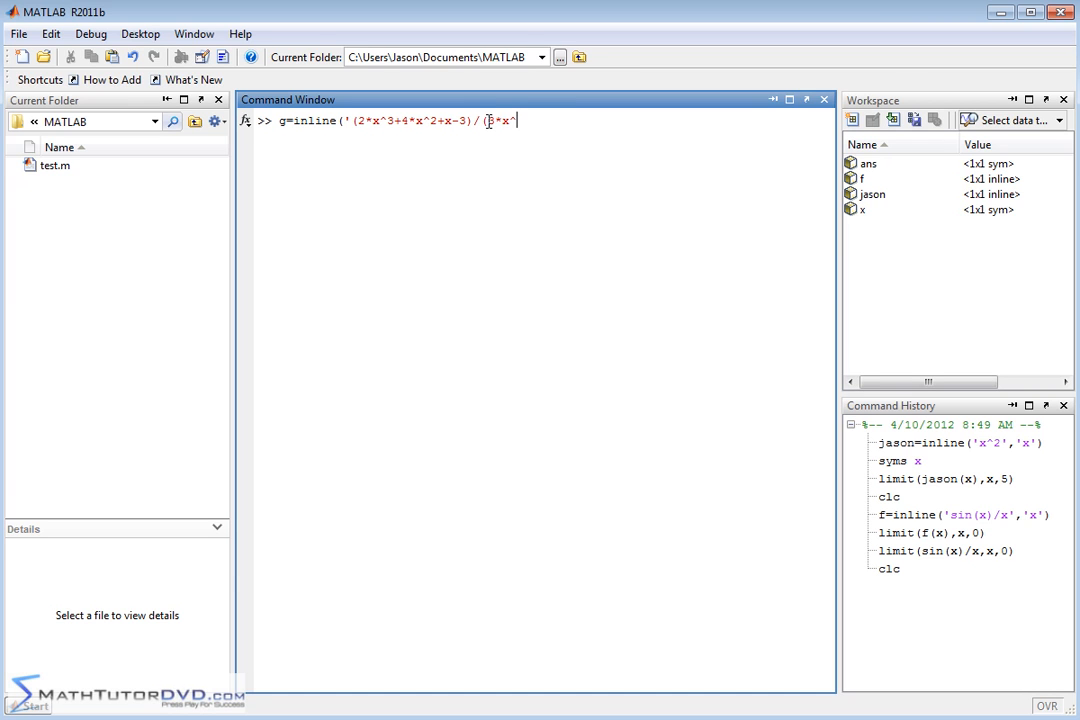
type("^3-")
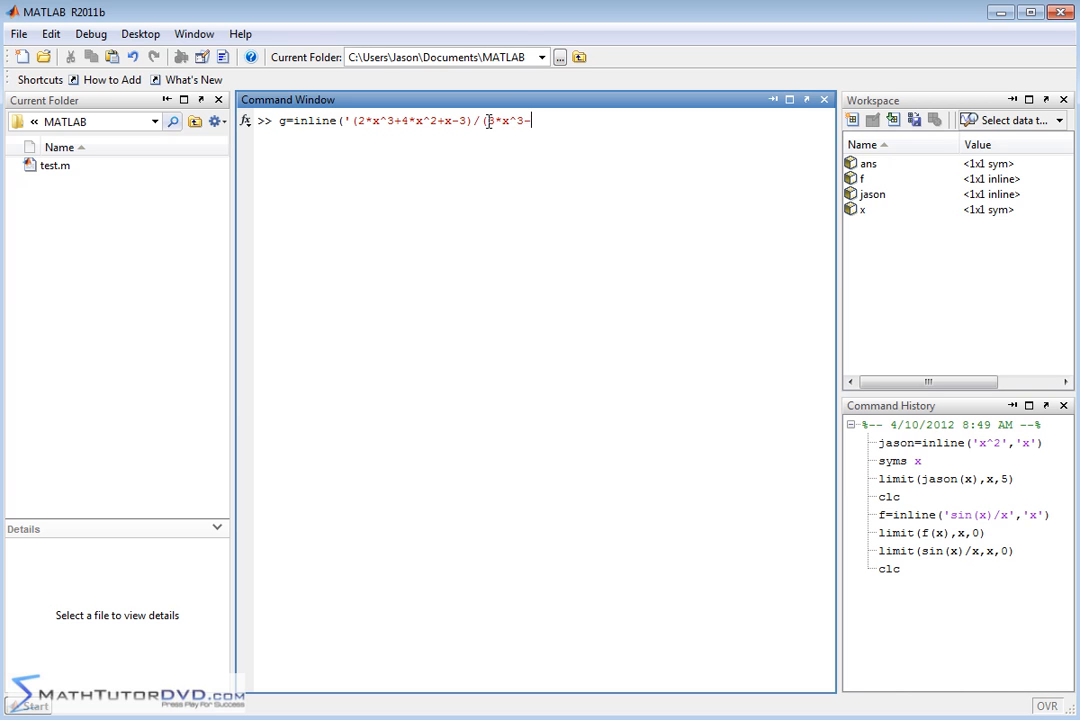
type("8)")
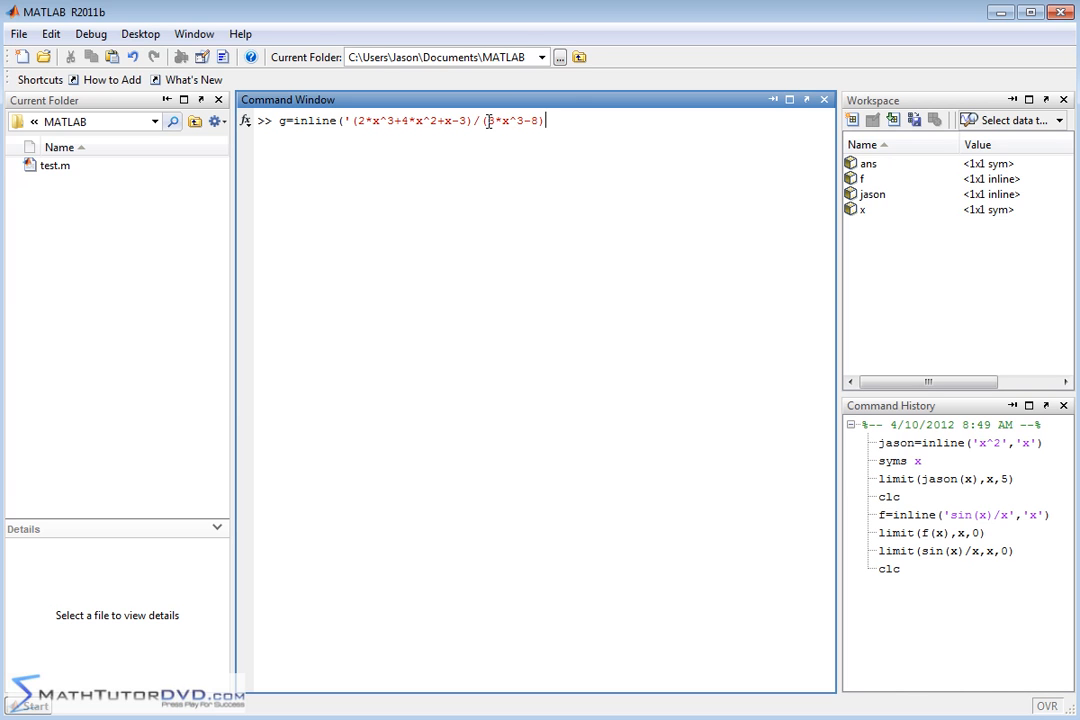
type(",'x')")
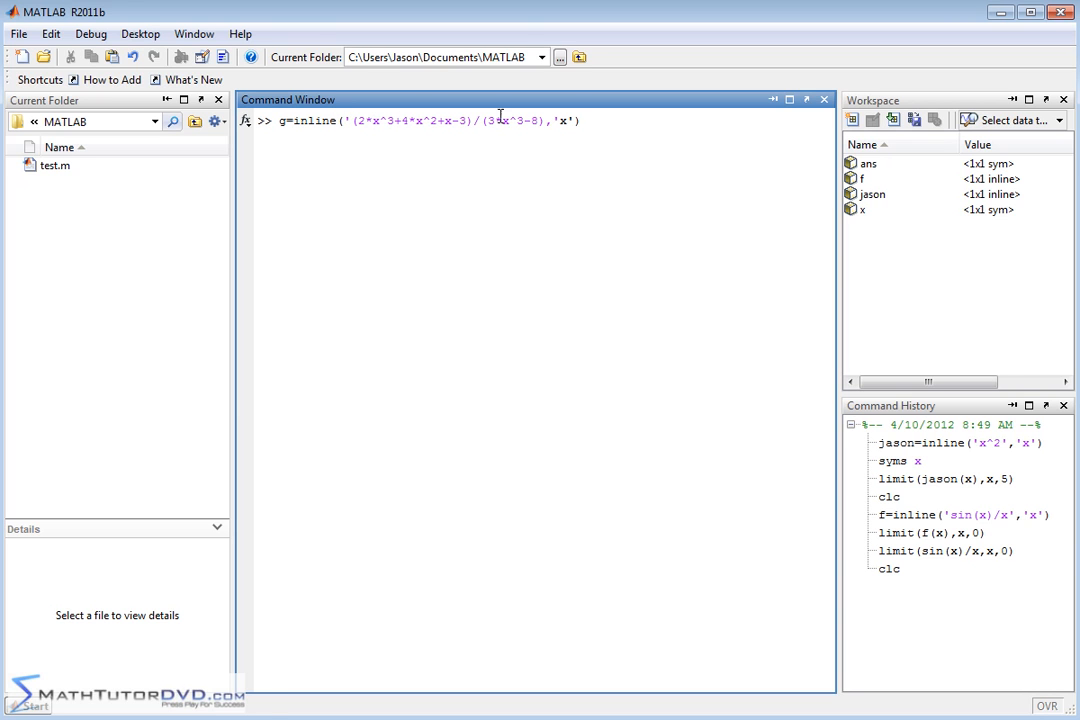
mouse_move(602, 224)
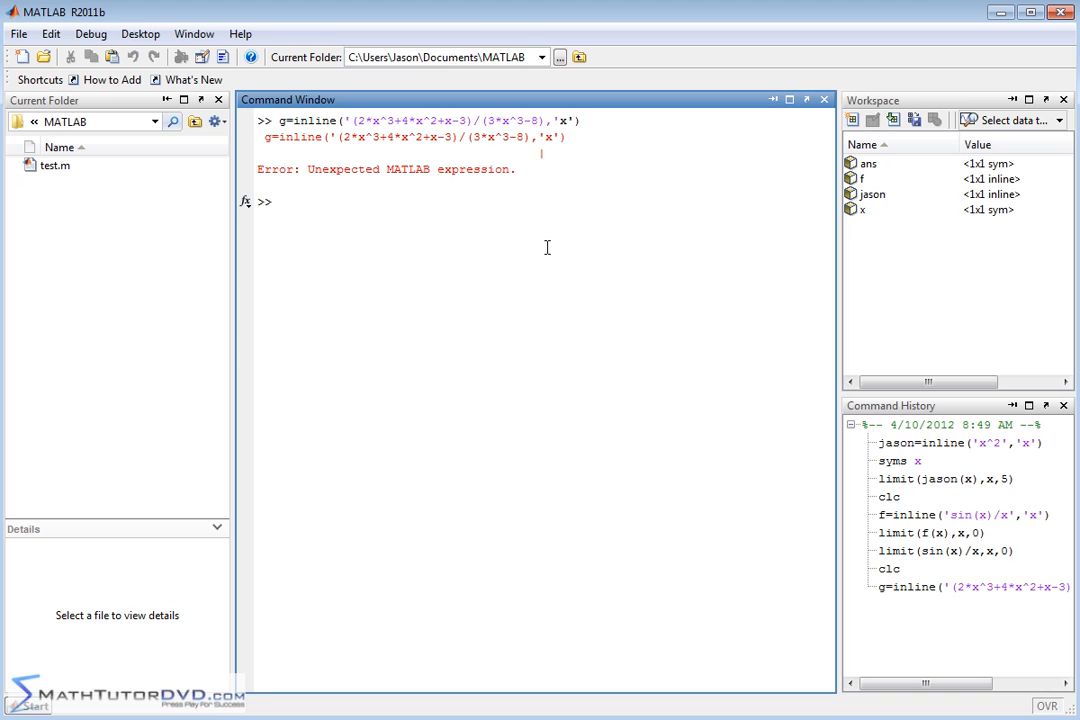
mouse_move(400, 195)
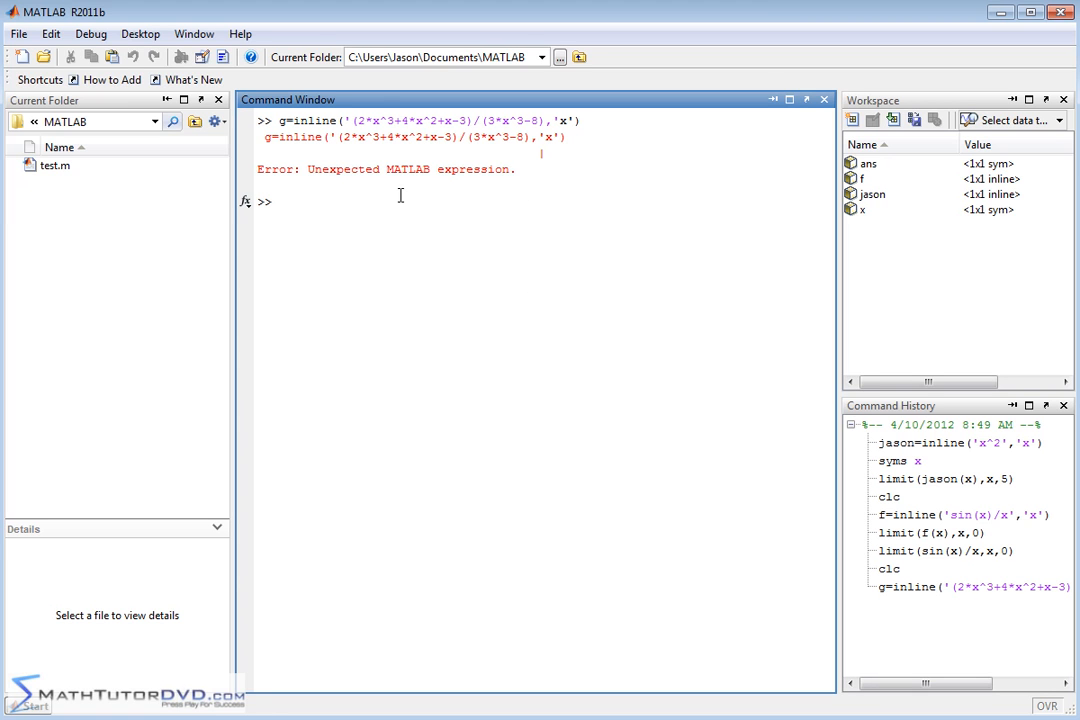
mouse_move(426, 115)
type("g=inline('(2*x^3+4*x^2+x-3)/(3*x^3-8)','x')")
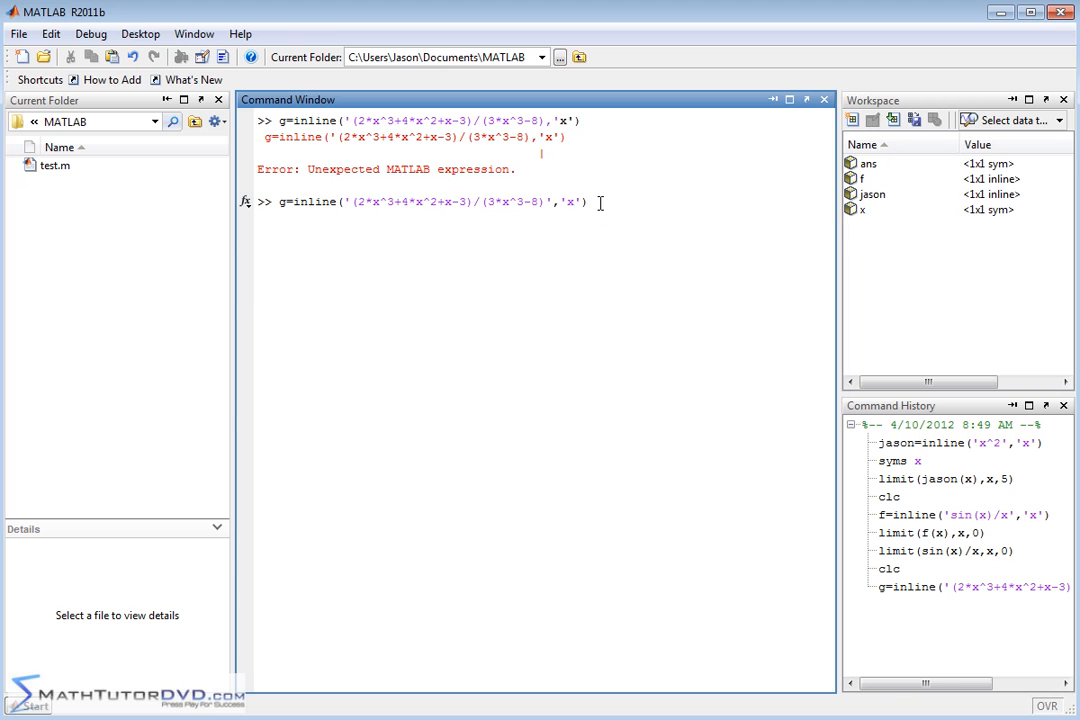
- Run the corrected g=inline('(2*x^3+4*x^2+x-3)/(3*x^3-8)','x') definition
key("Return")
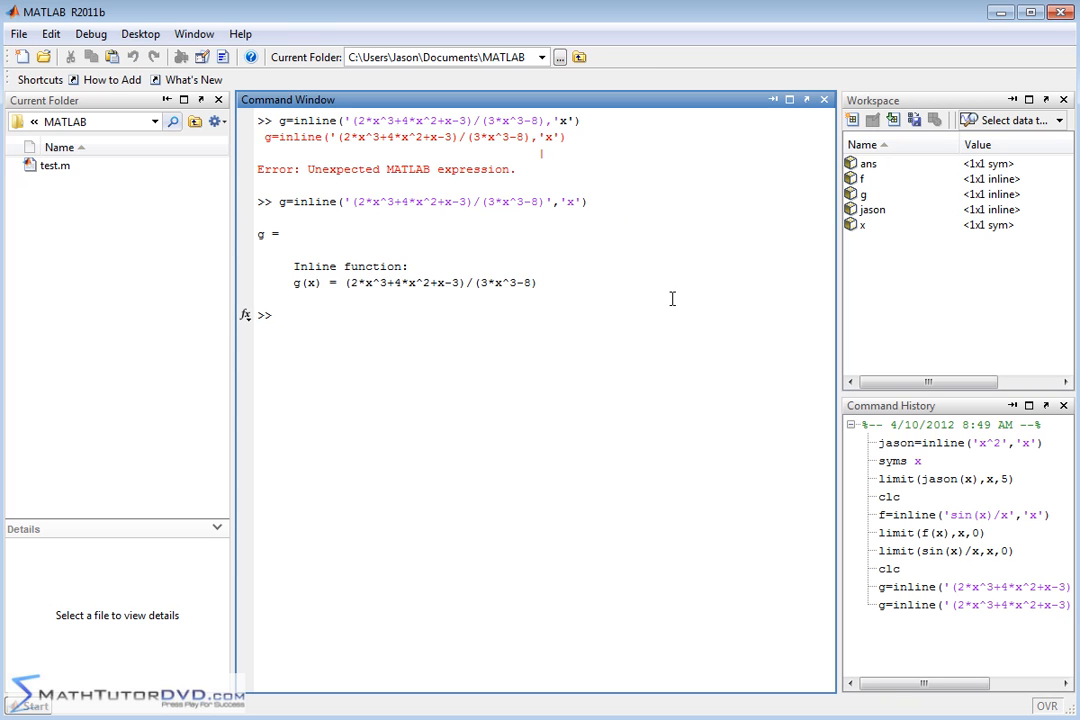
- Show g(x) as a stacked fraction using pretty(g(x))
type("prett")
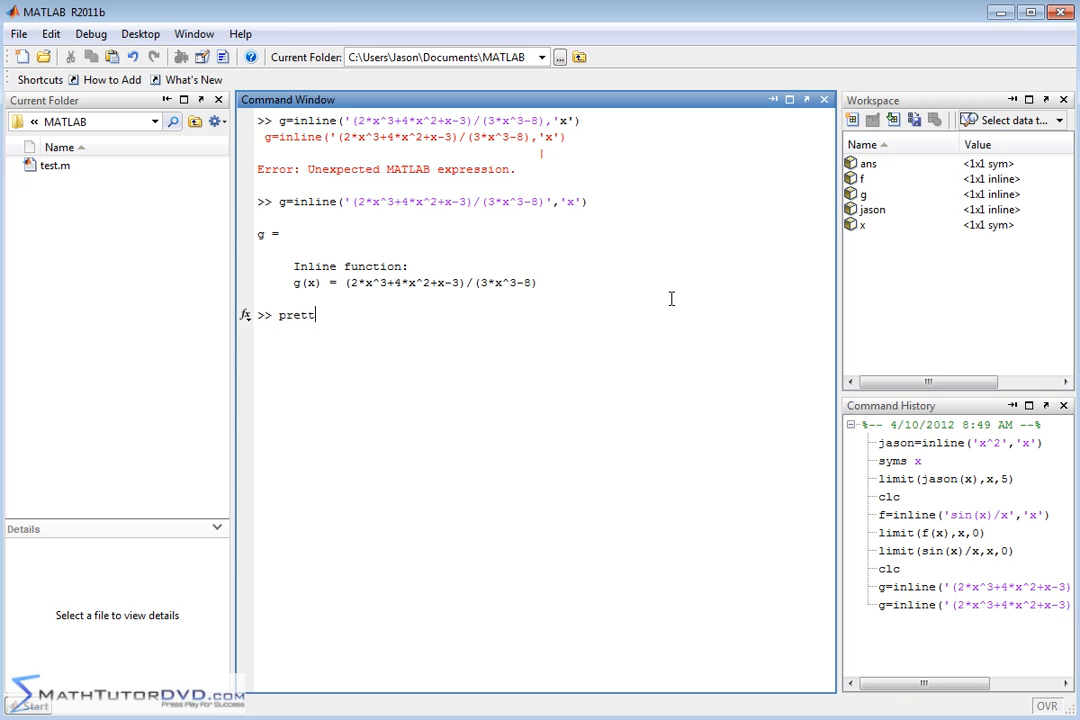
type("y(g(x))")
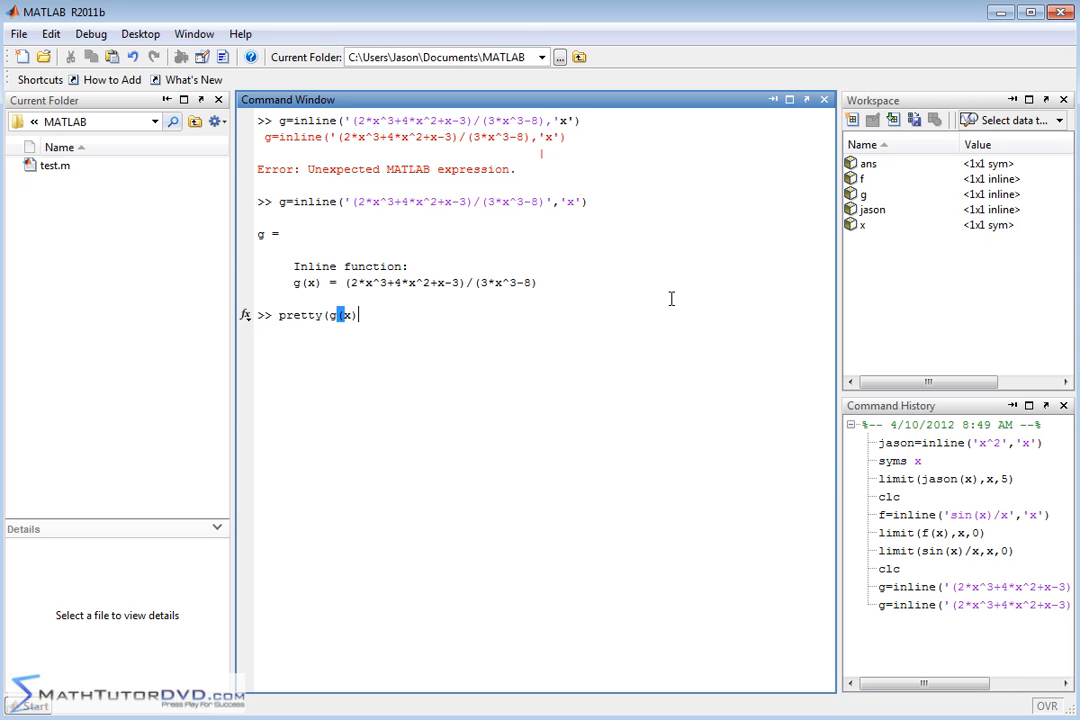
key("Return")
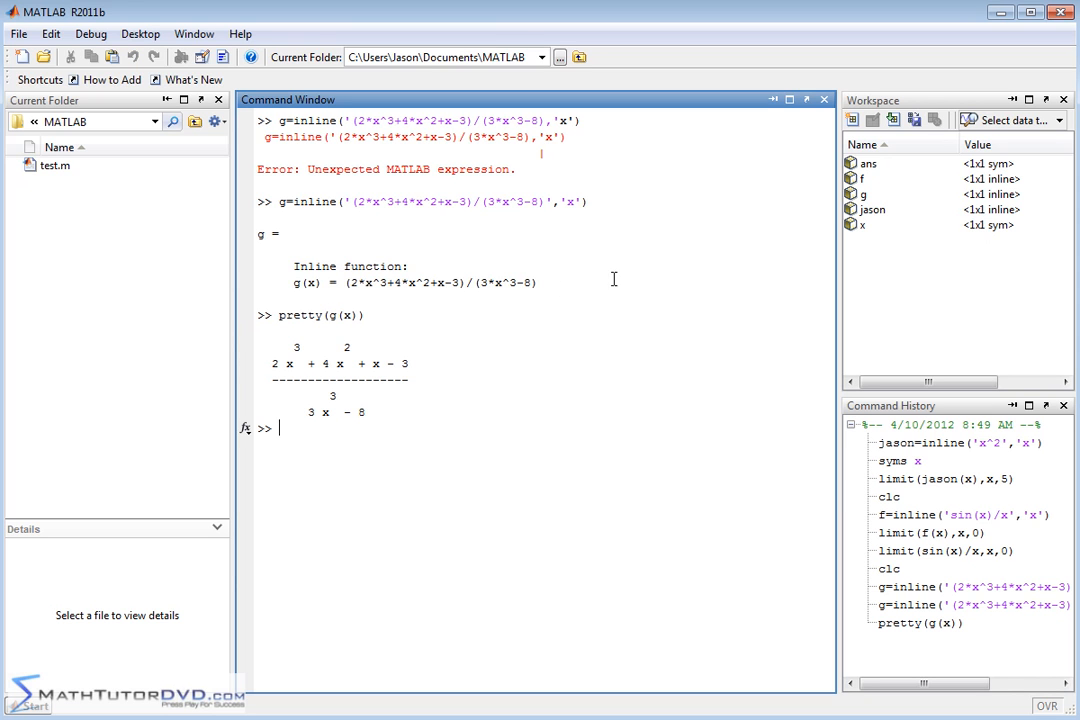
mouse_move(408, 404)
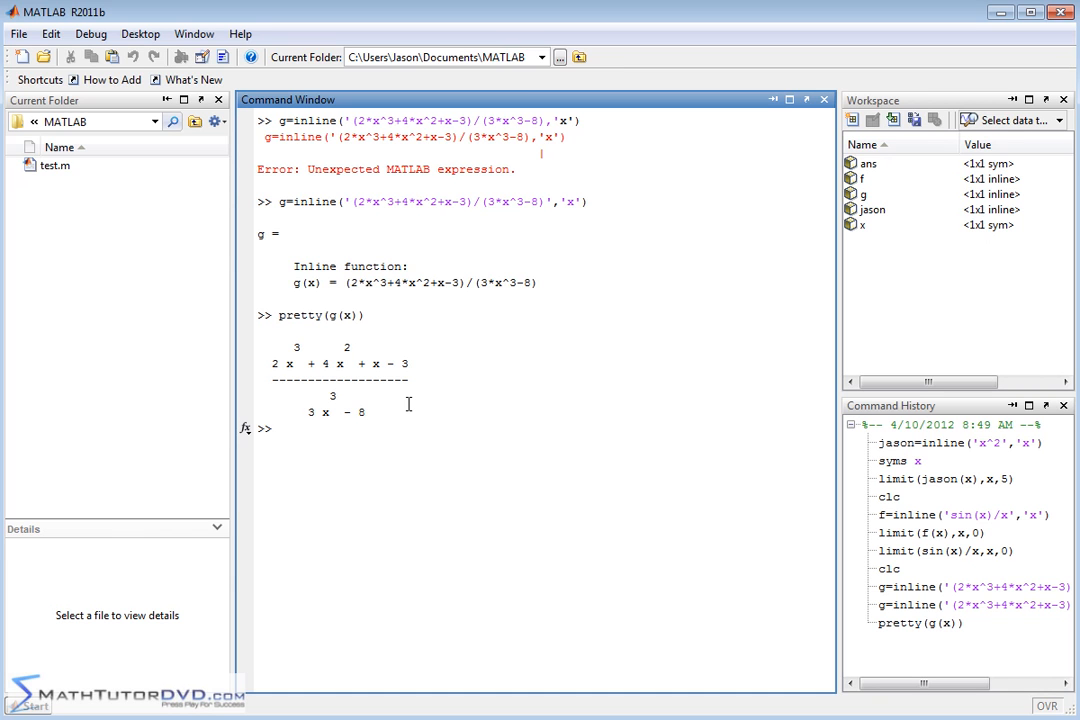
mouse_move(393, 400)
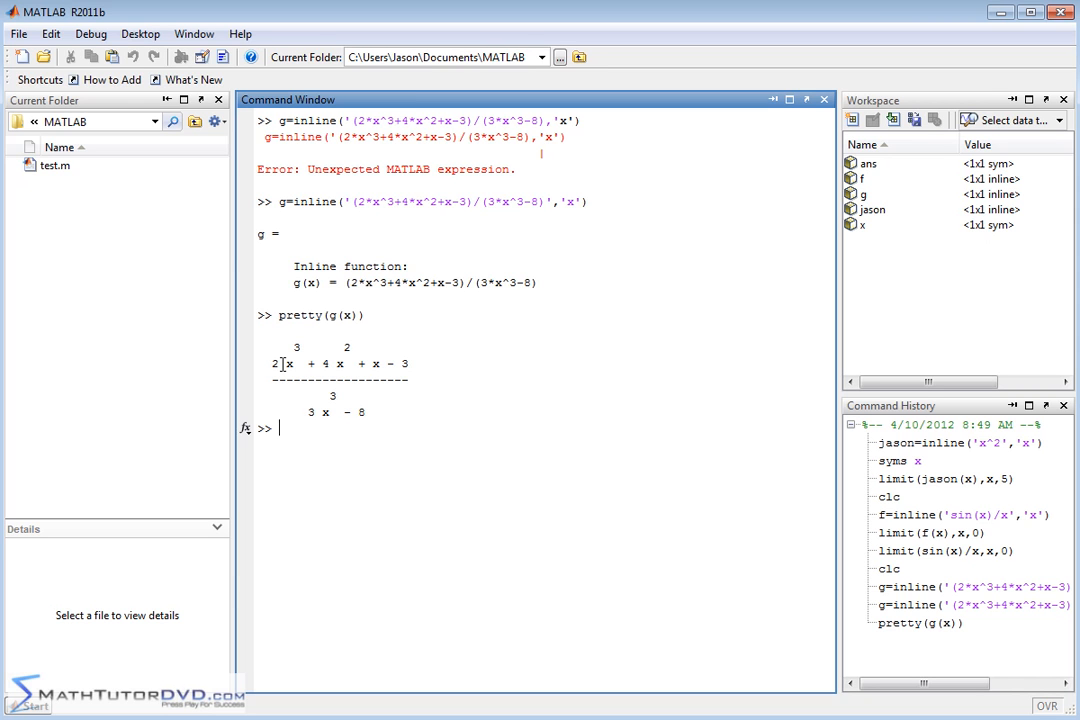
mouse_move(392, 322)
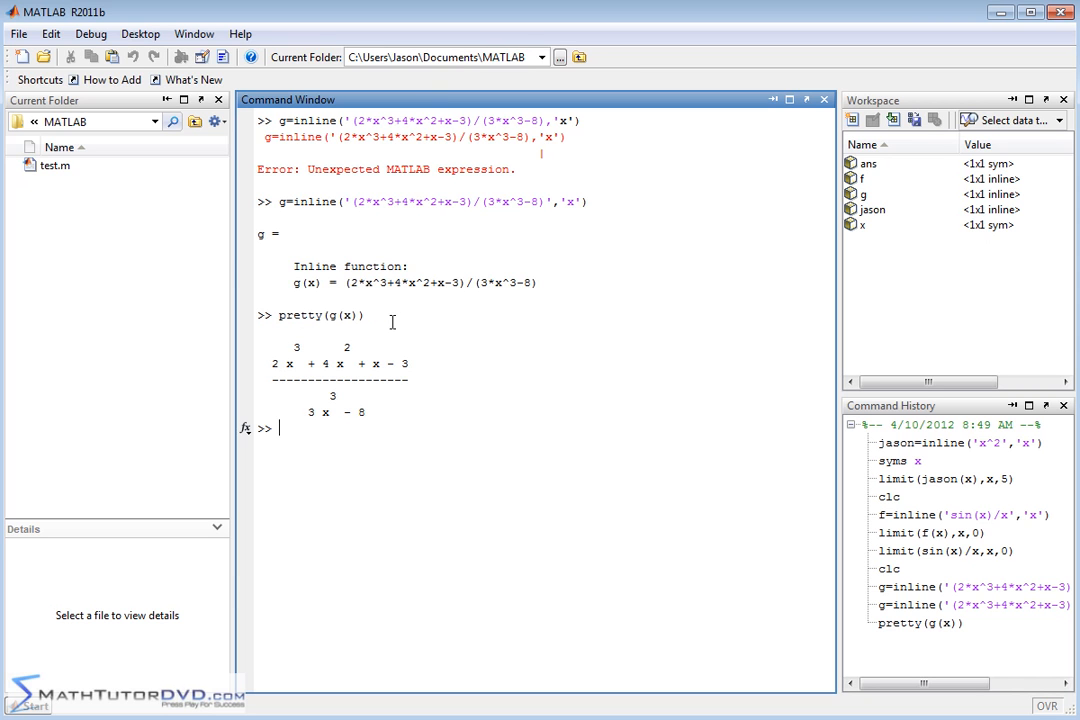
mouse_move(397, 436)
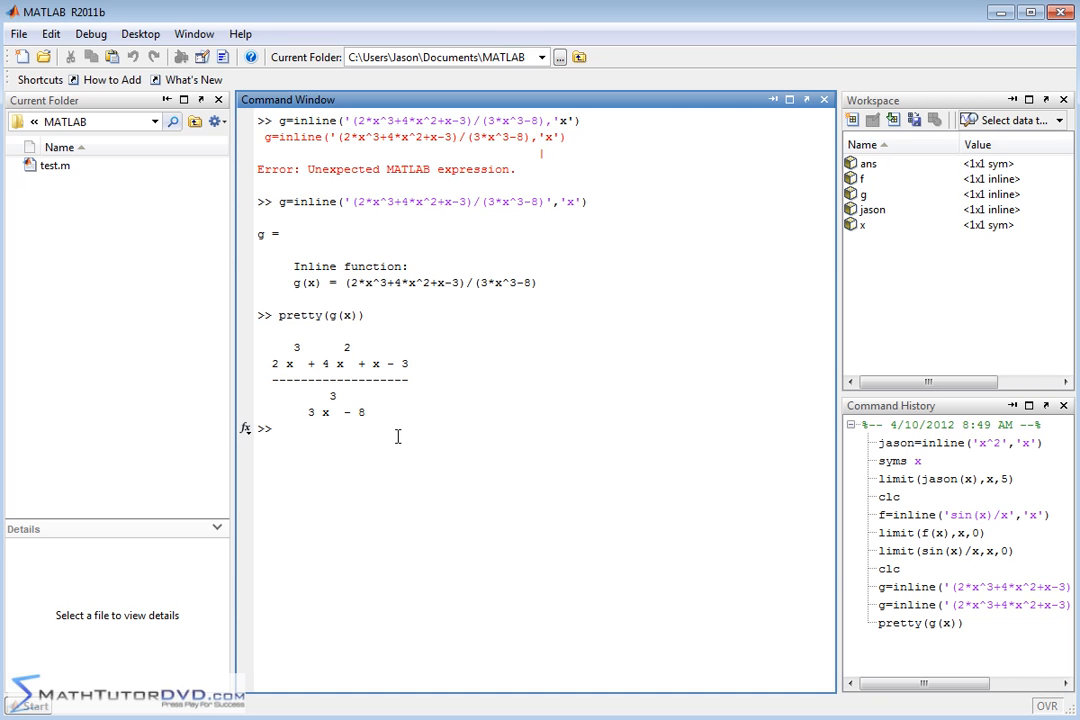
type("clc")
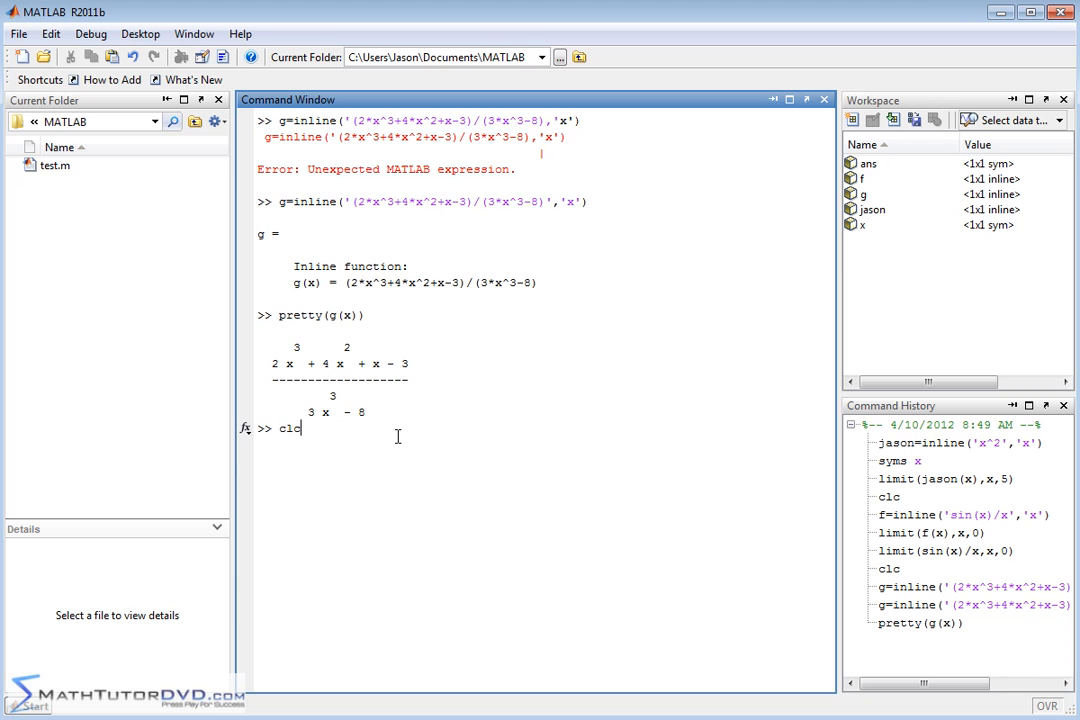
- Clear the window and evaluate limit(g(x),x,Inf), giving ans = 2/3
key("Return")
type("g")
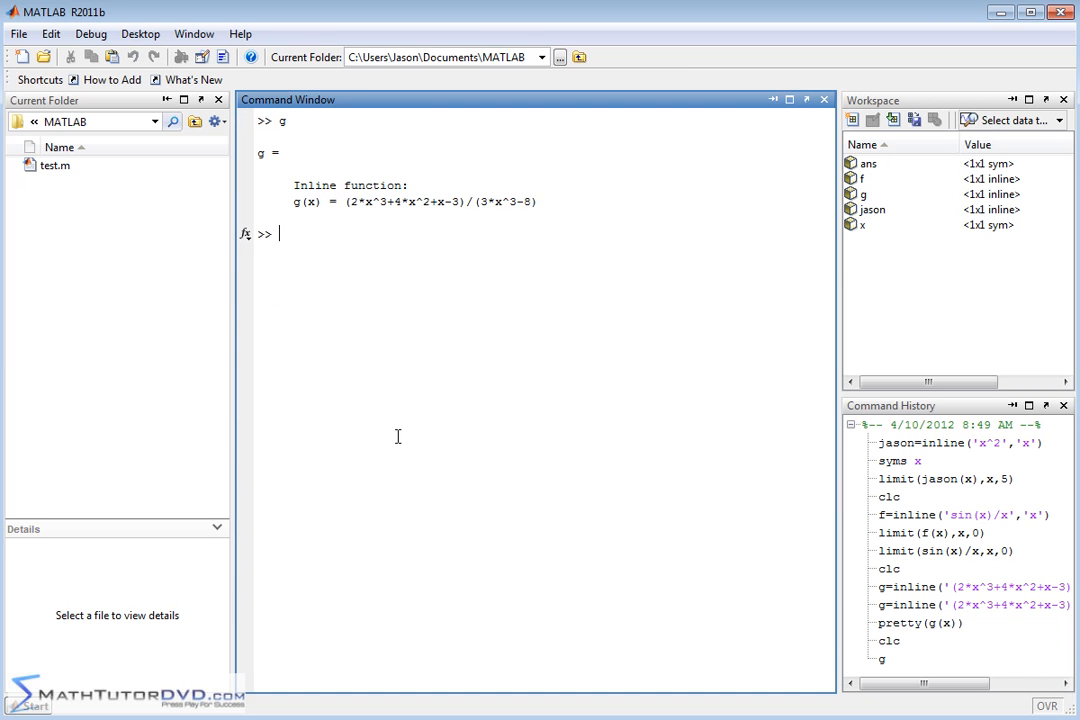
type("limit(")
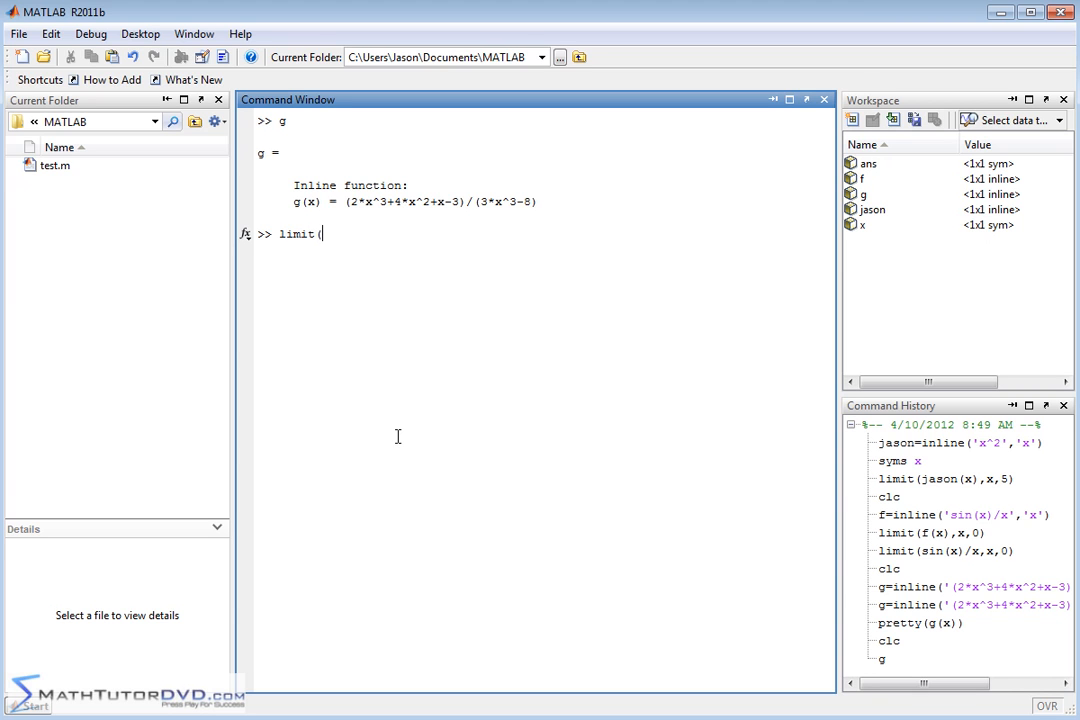
type("g(x),x")
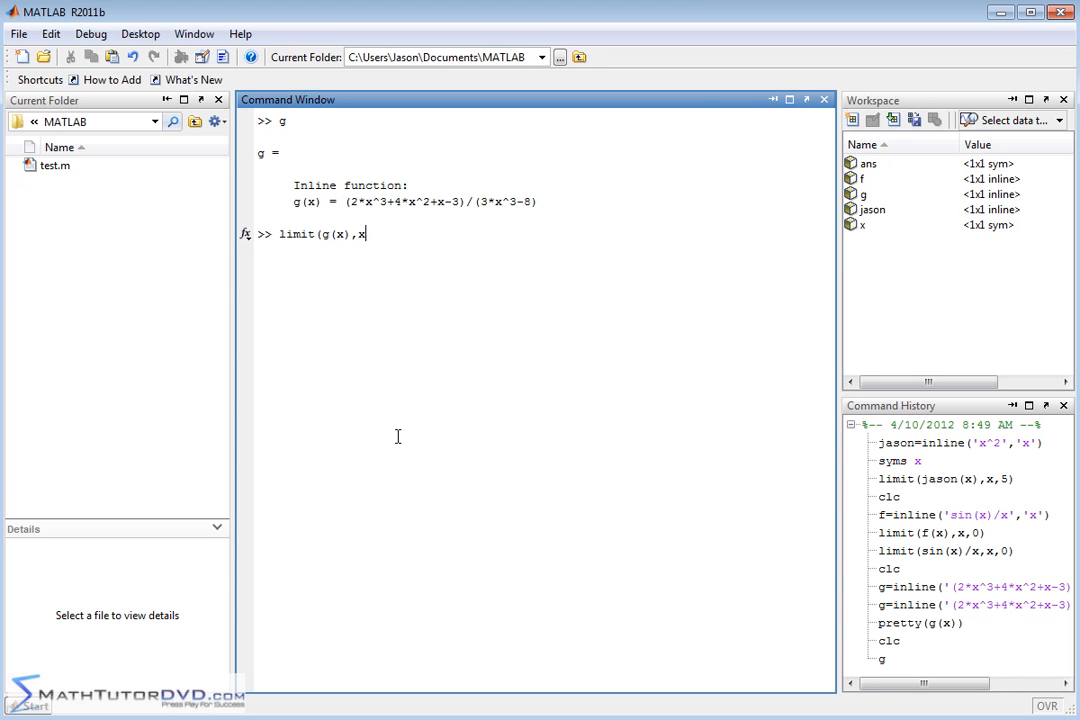
type(",")
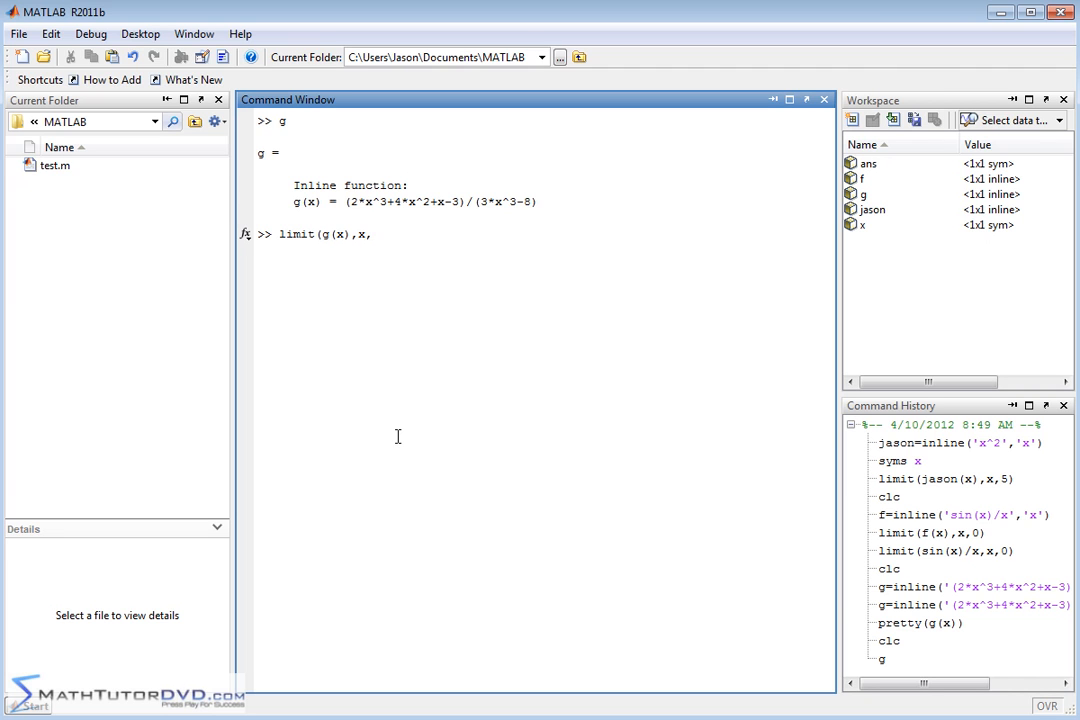
type("In")
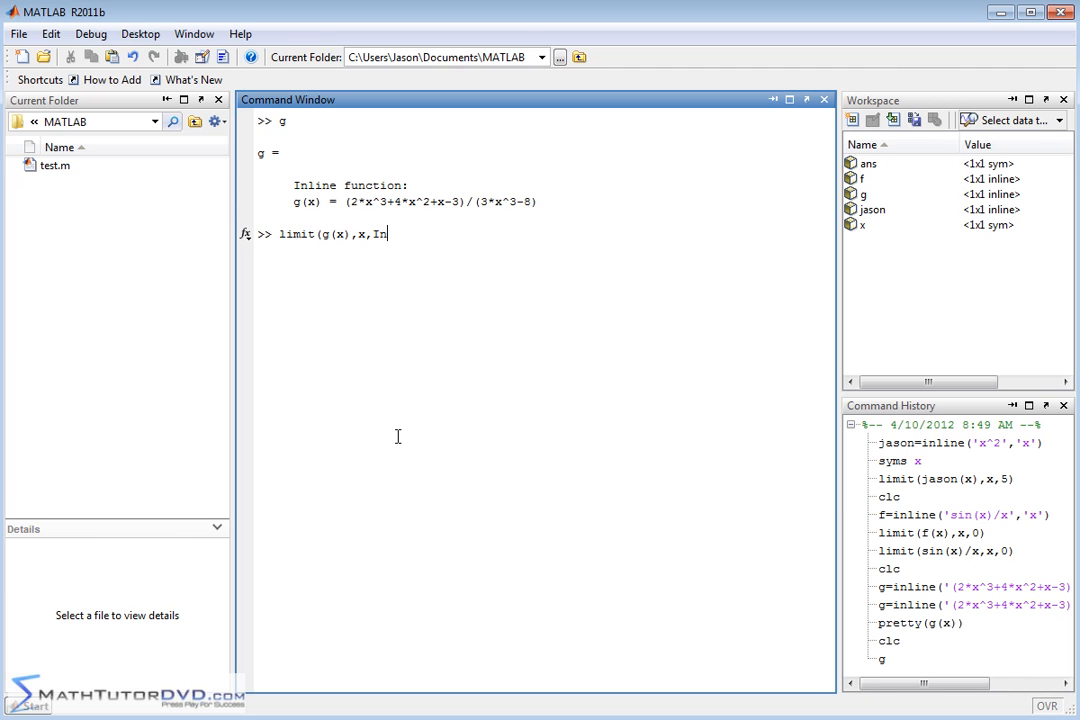
type("f)")
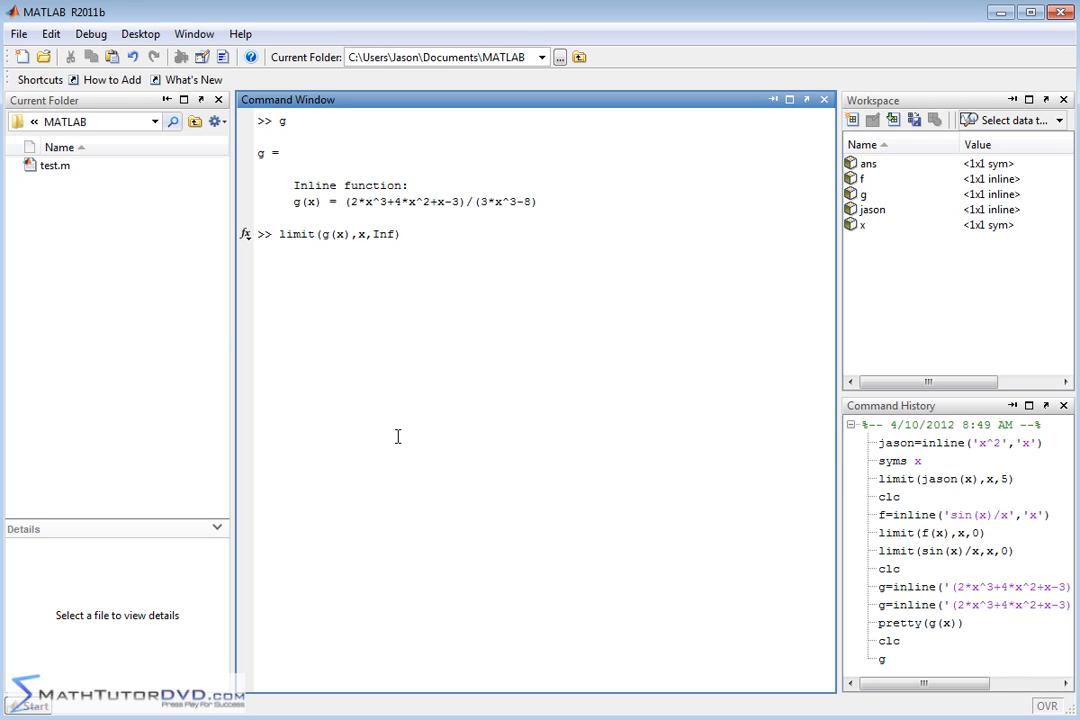
key("Return")
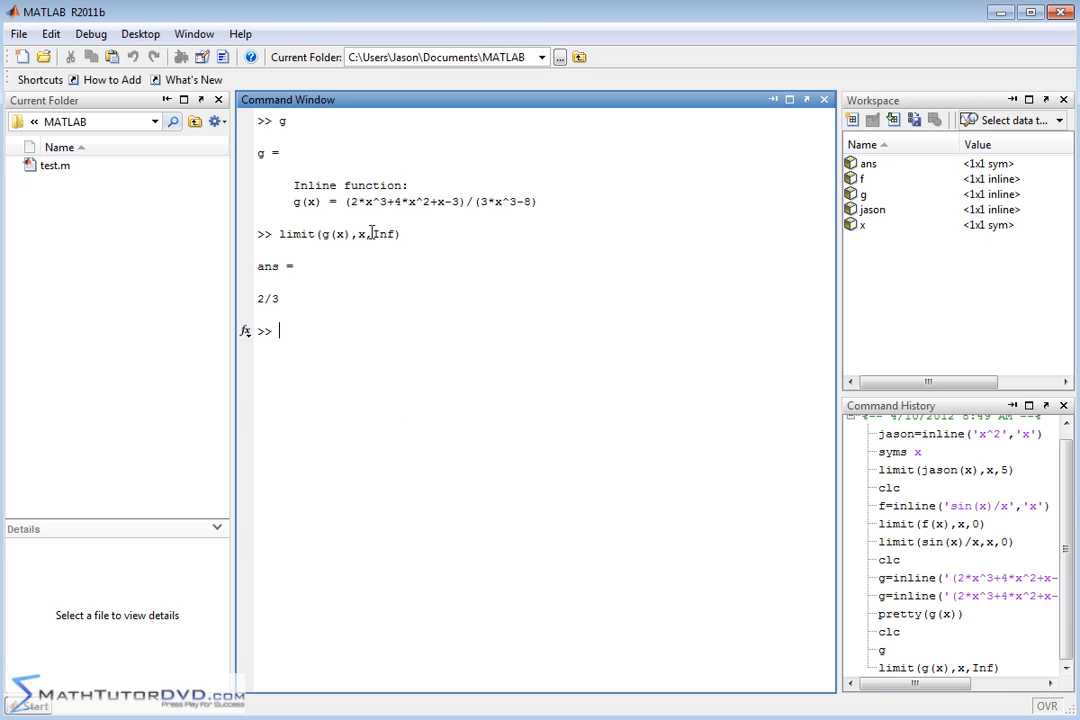
mouse_move(476, 181)
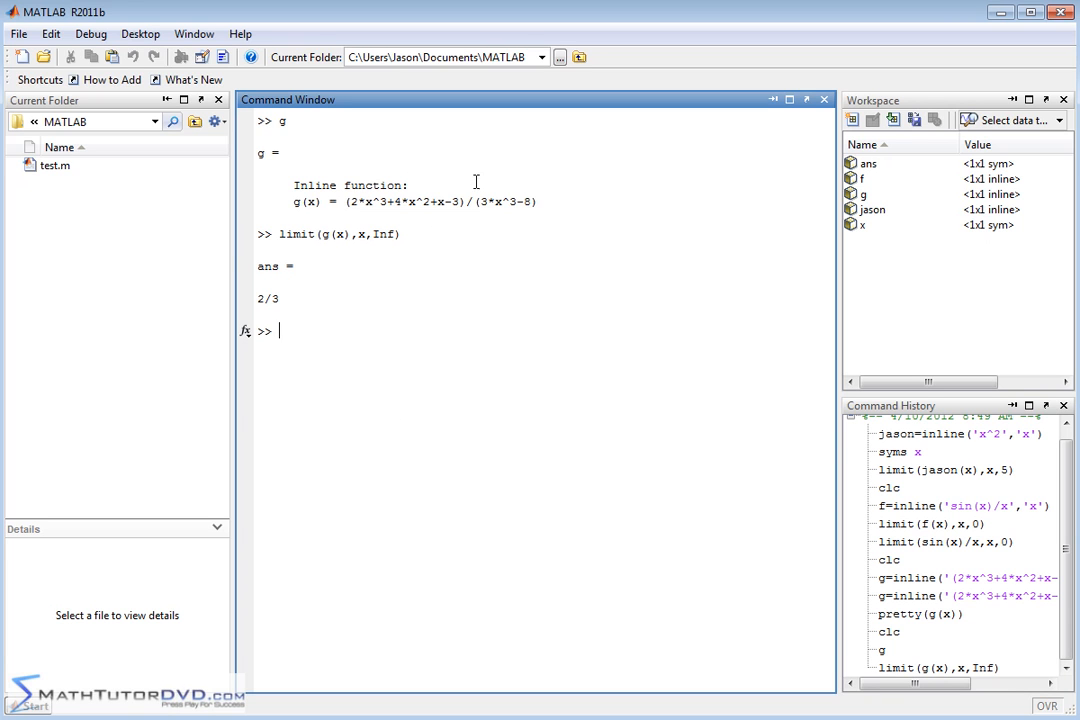
mouse_move(488, 212)
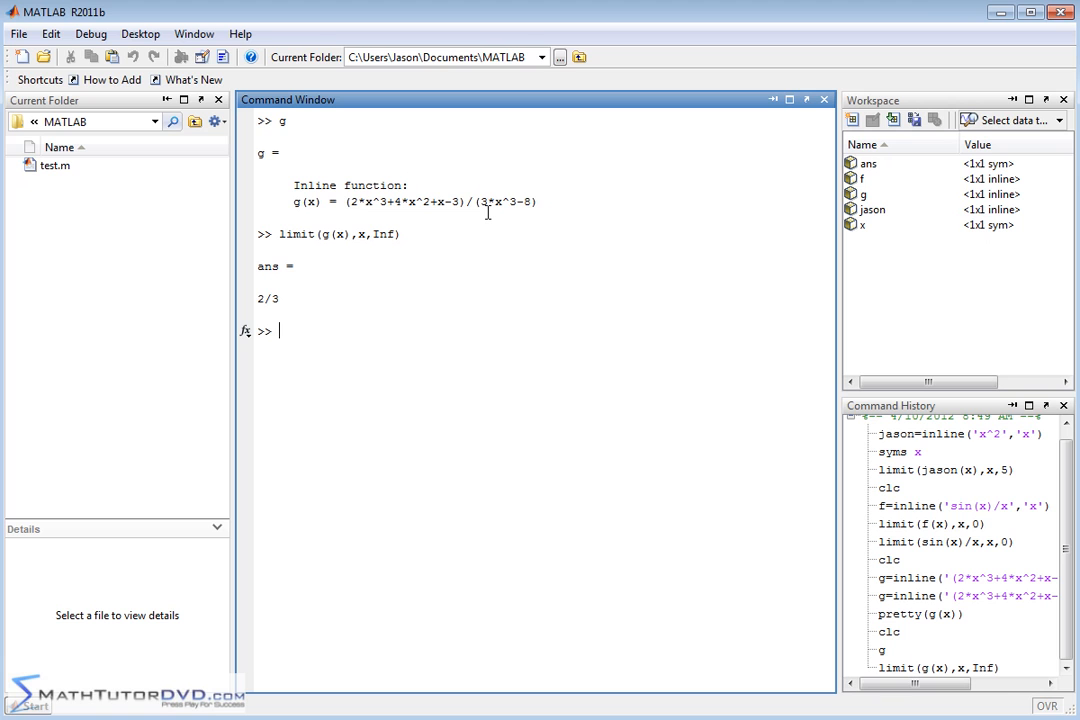
mouse_move(362, 269)
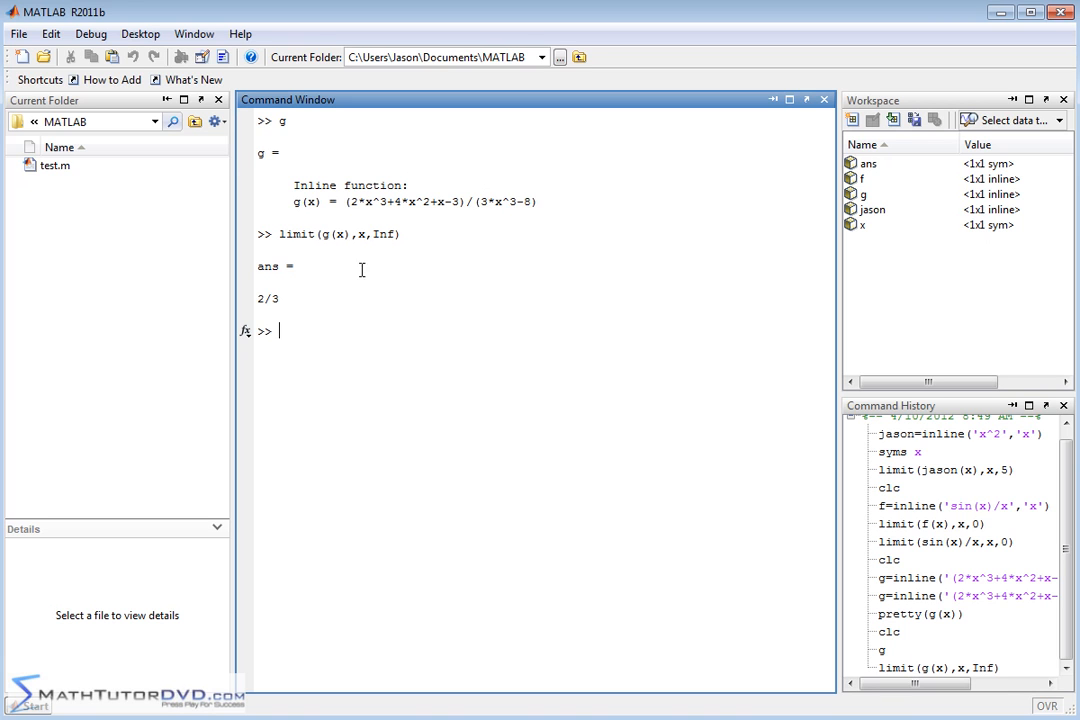
mouse_move(290, 298)
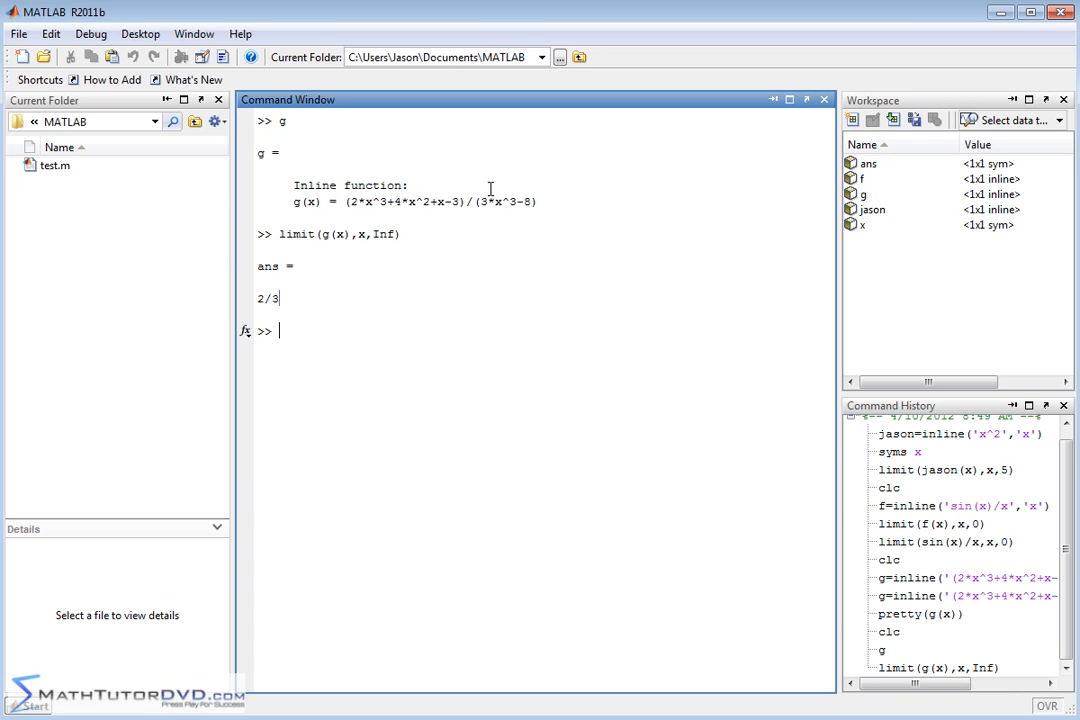
mouse_move(490, 188)
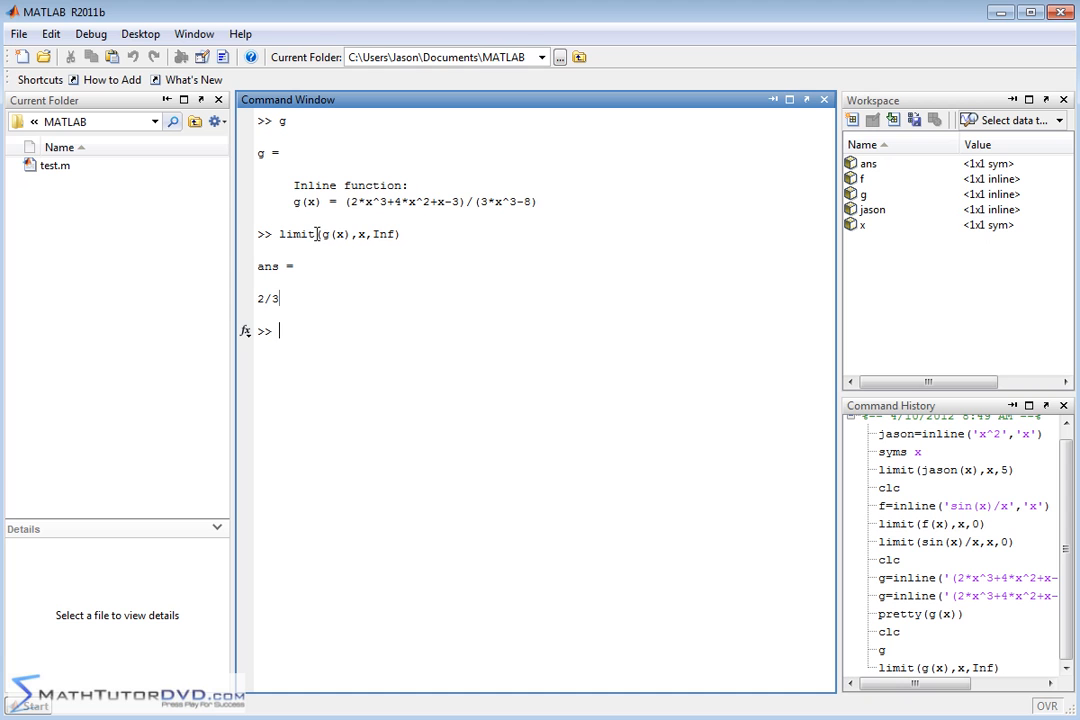
double_click(360, 234)
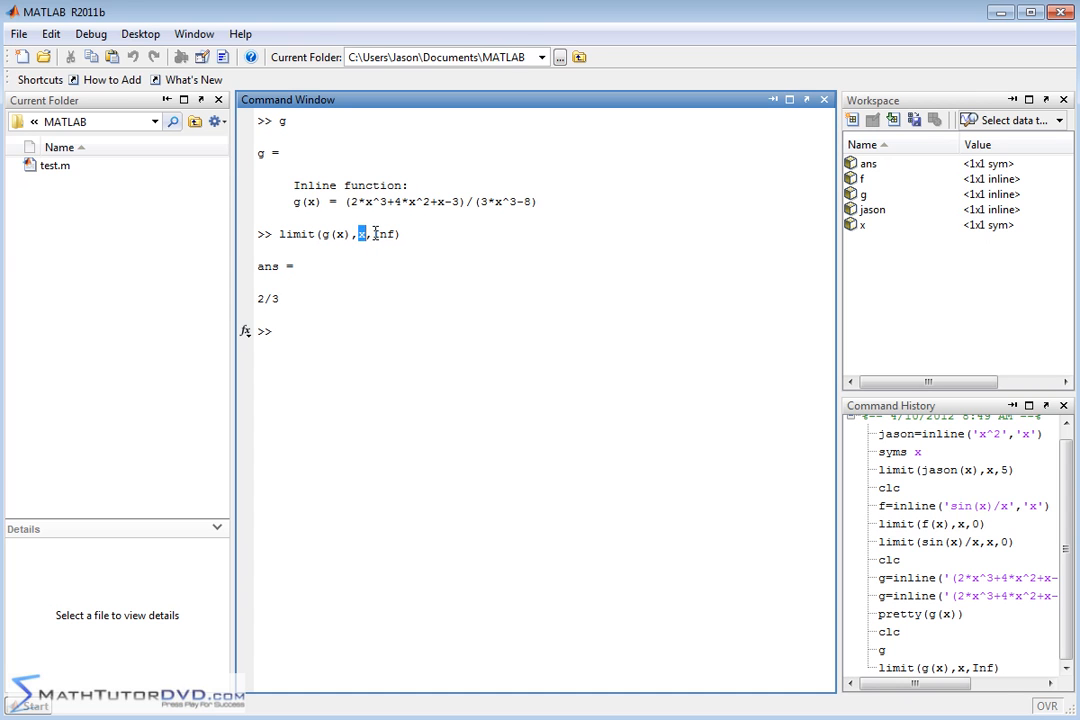
double_click(382, 233)
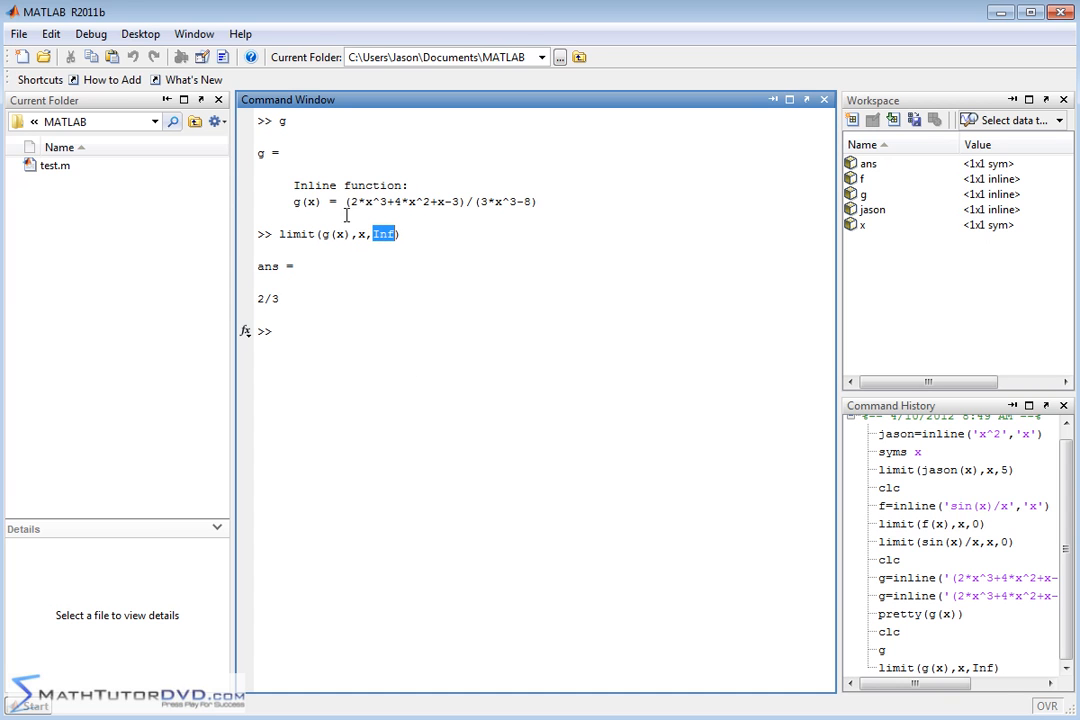
left_click(327, 234)
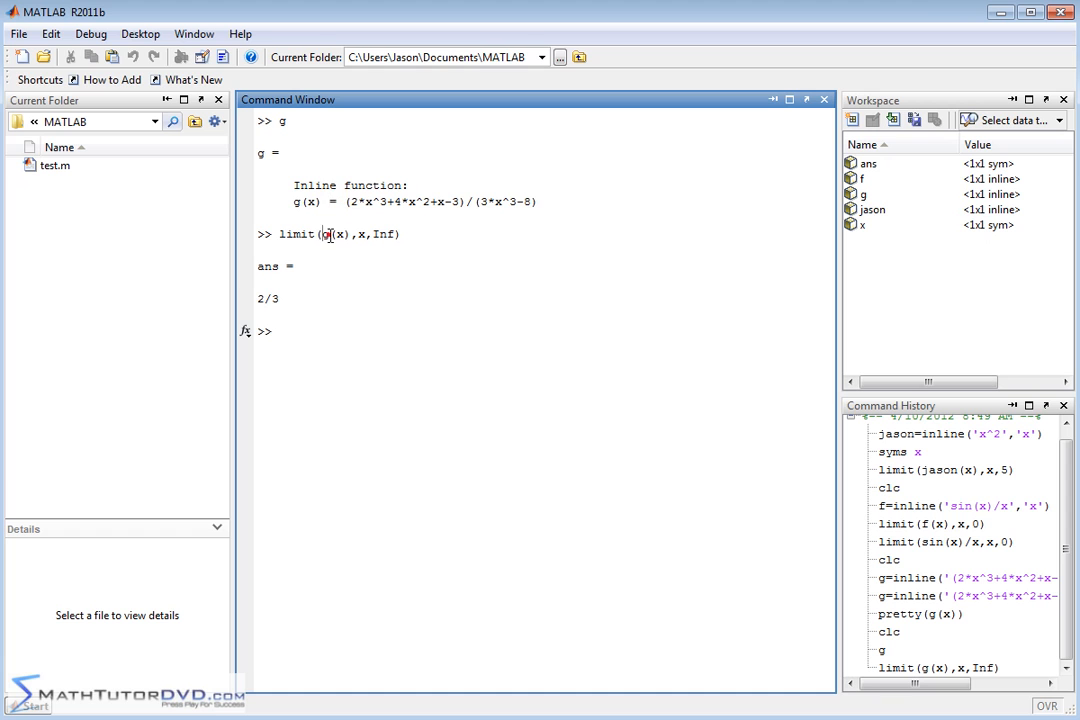
double_click(330, 234)
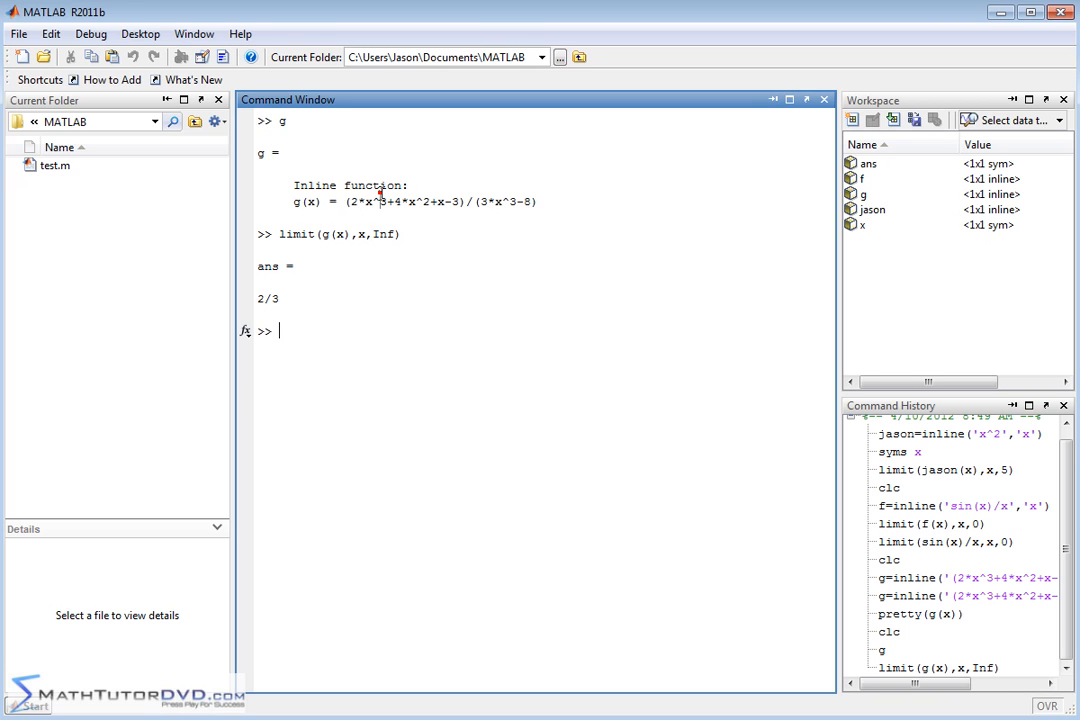
mouse_move(404, 230)
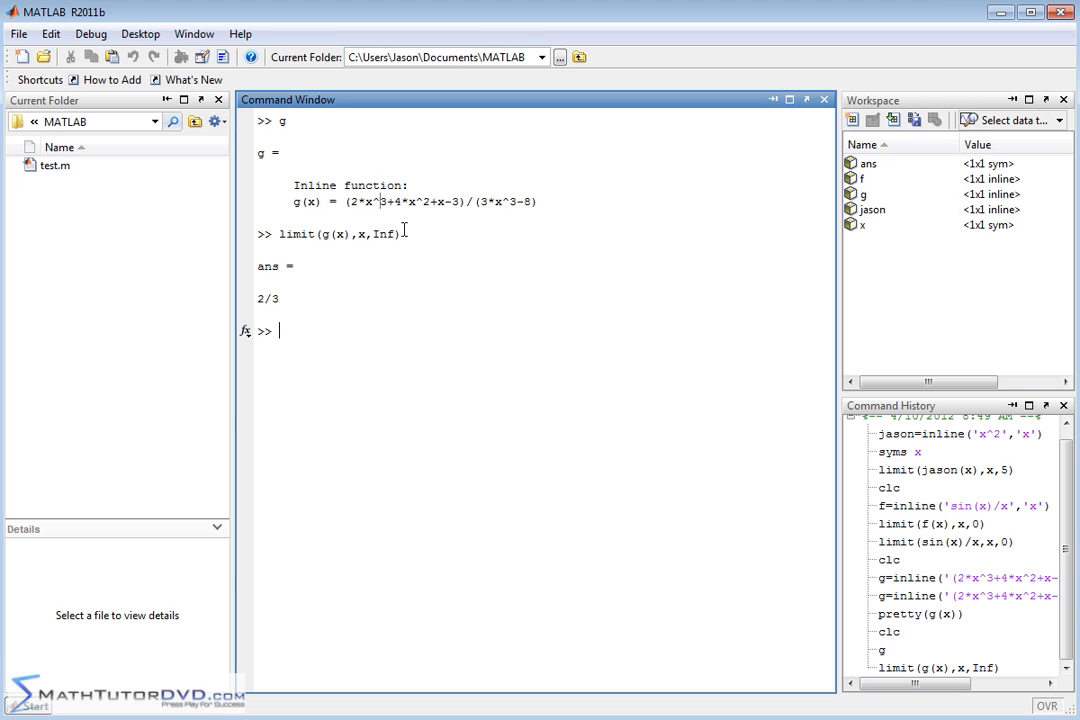